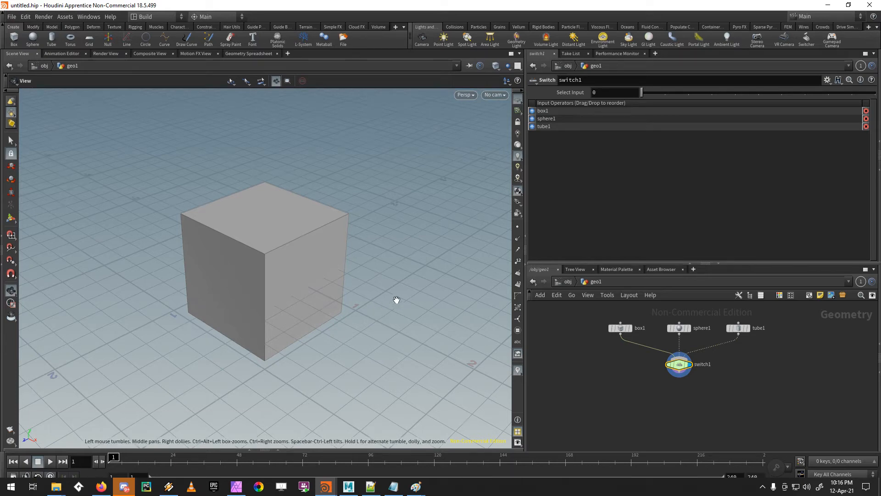
{"action": "mouse_move", "coordinate": [397, 294]}
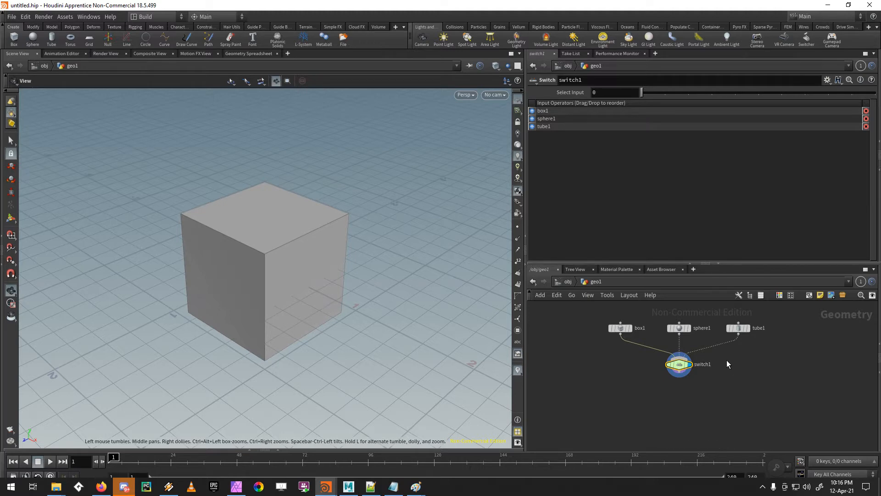
{"action": "mouse_move", "coordinate": [625, 391]}
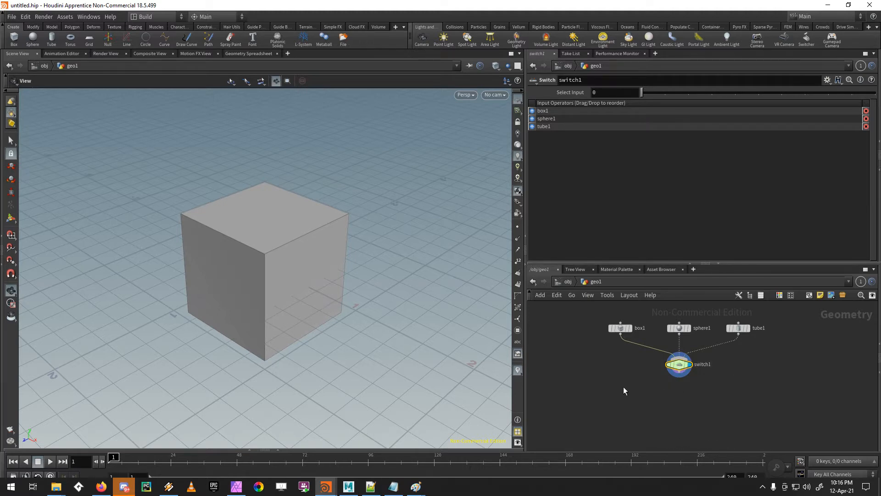
{"action": "mouse_move", "coordinate": [582, 322]}
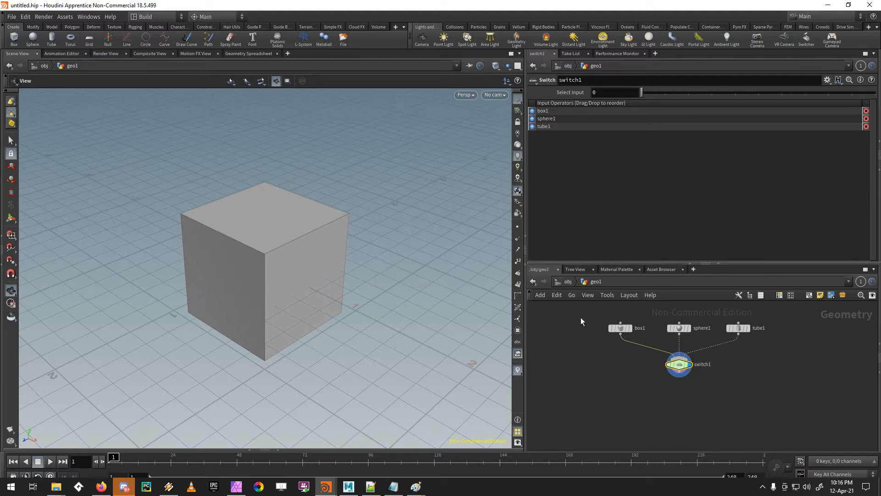
{"action": "mouse_move", "coordinate": [605, 390]}
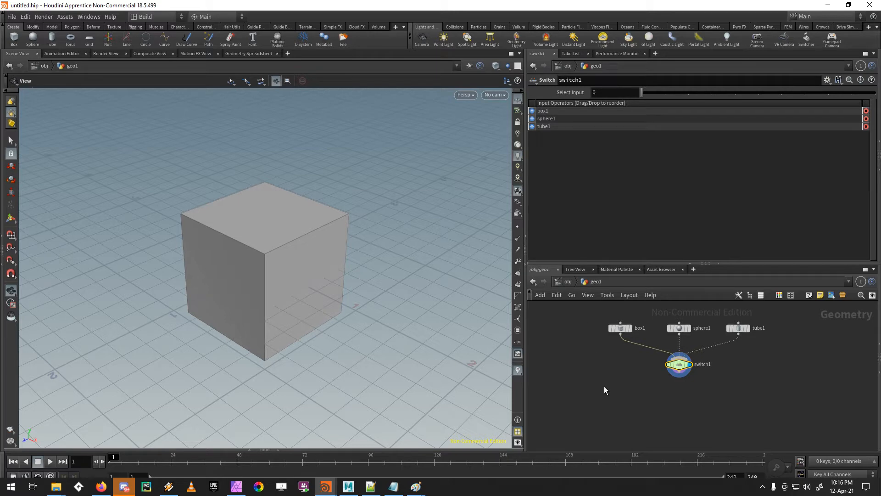
{"action": "mouse_move", "coordinate": [657, 405]}
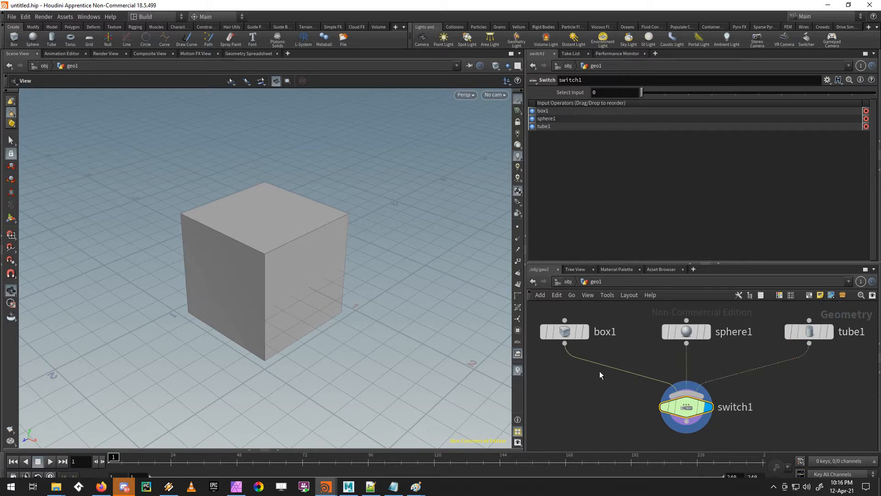
{"action": "mouse_move", "coordinate": [631, 413]}
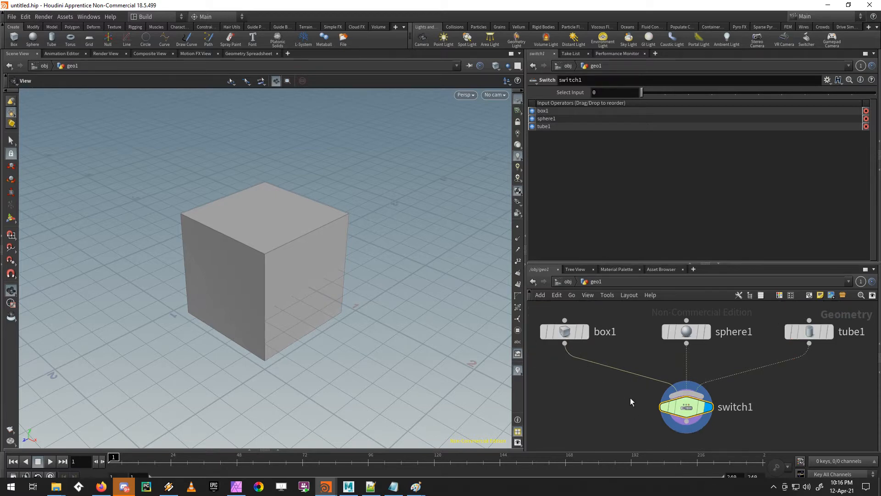
{"action": "mouse_move", "coordinate": [729, 394]}
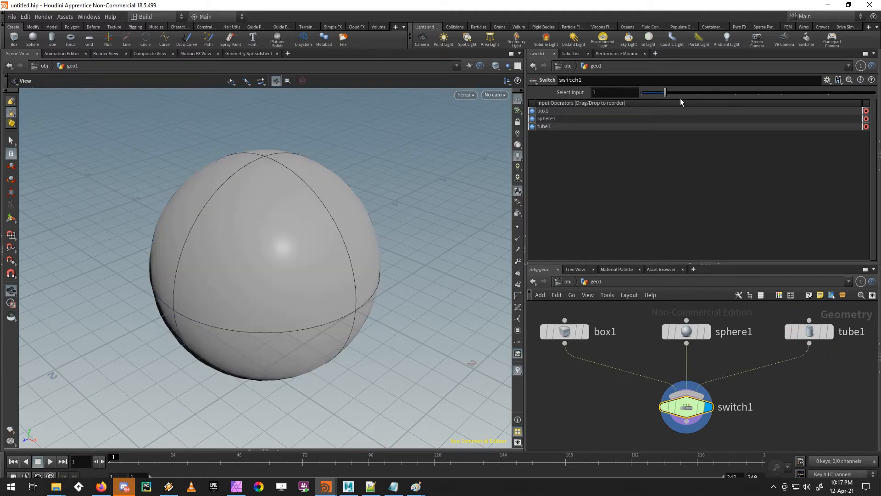
Drag switch1's Select Input from 0 through 1, 3, 8 and 5 while the tube keeps displaying.
{"action": "left_click_drag", "start_coordinate": [667, 92], "coordinate": [710, 91]}
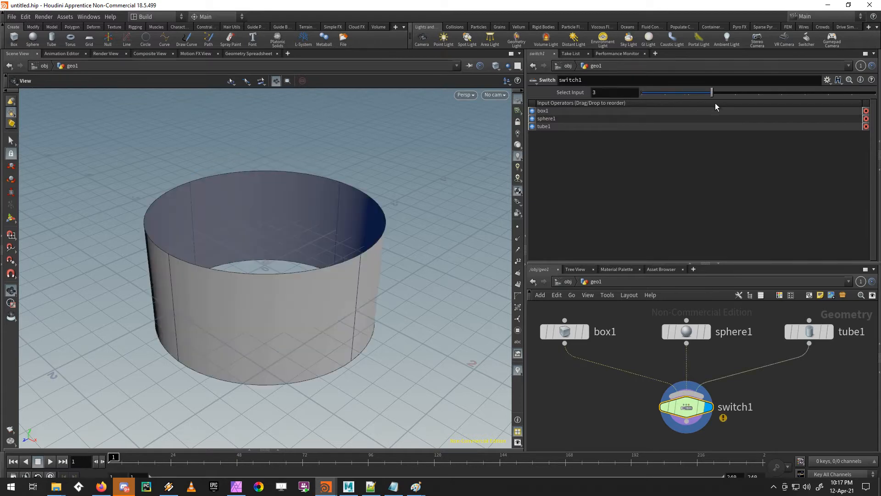
{"action": "left_click_drag", "start_coordinate": [710, 92], "coordinate": [827, 92]}
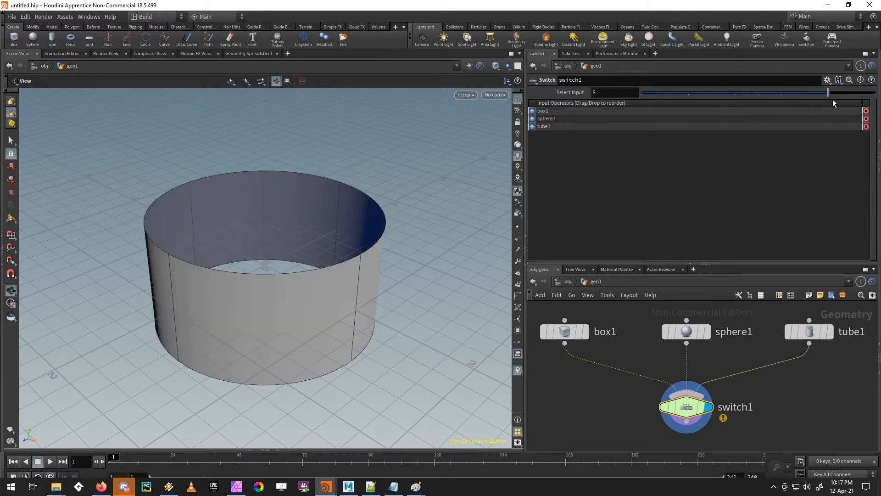
{"action": "left_click_drag", "start_coordinate": [826, 92], "coordinate": [758, 92]}
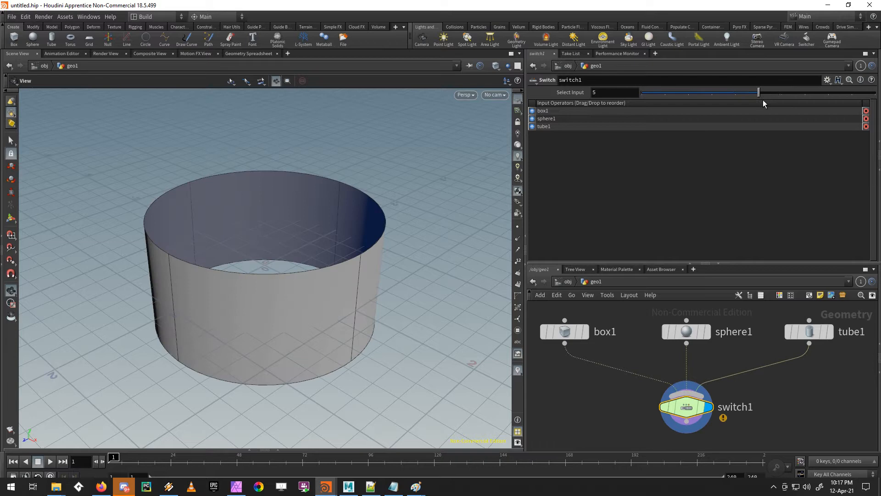
{"action": "left_click_drag", "start_coordinate": [758, 92], "coordinate": [640, 92]}
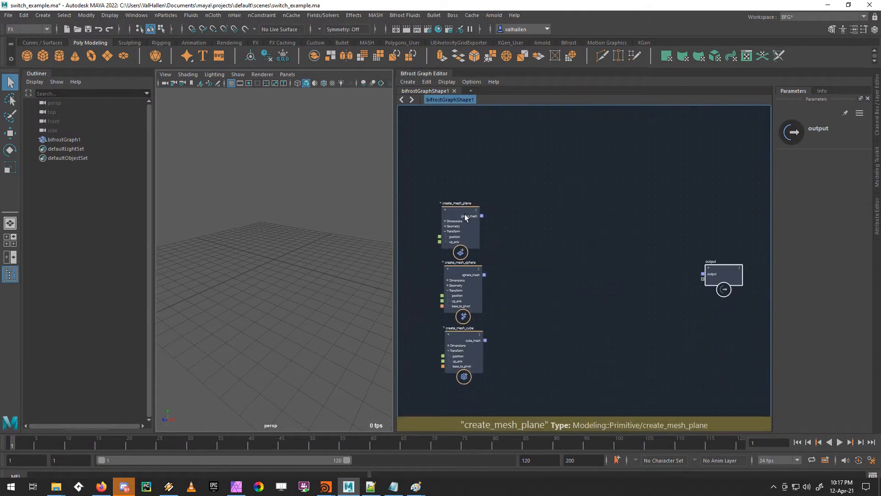
Create an empty compound node named switch via the node search near the sphere mesh node.
{"action": "left_click", "coordinate": [461, 273]}
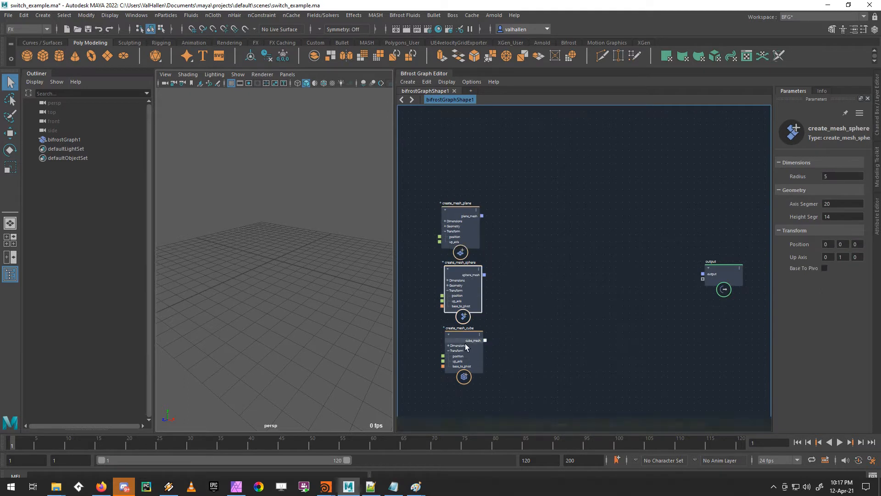
{"action": "left_click", "coordinate": [462, 340]}
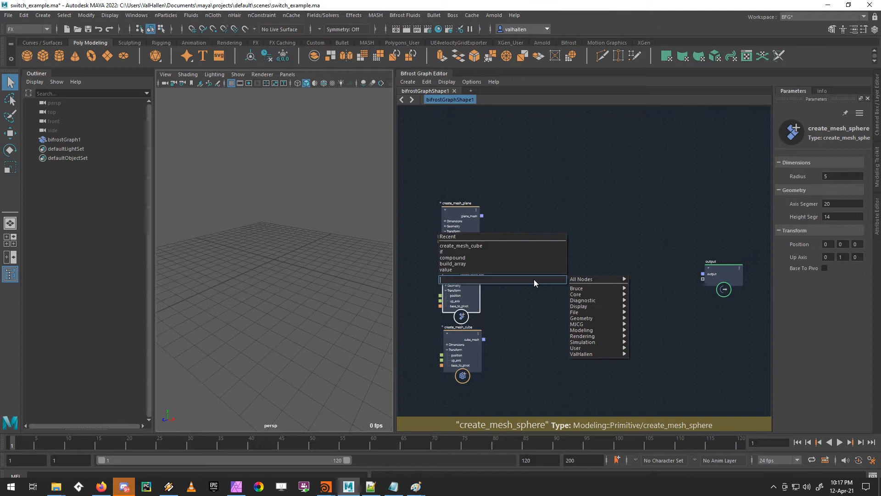
{"action": "type", "text": "compu"}
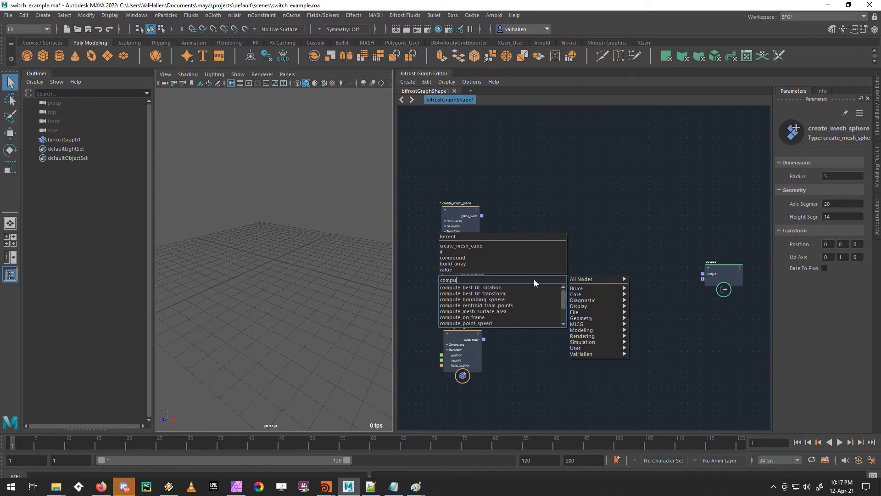
{"action": "left_click", "coordinate": [452, 257]}
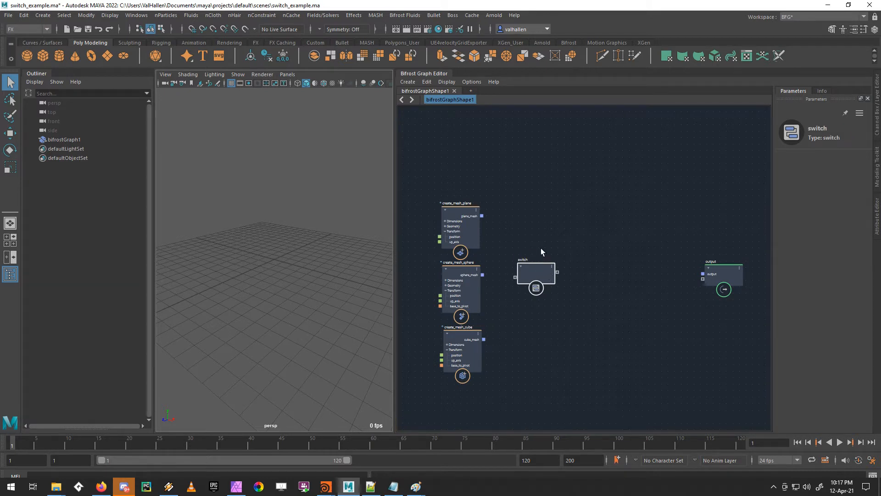
{"action": "mouse_move", "coordinate": [486, 228]}
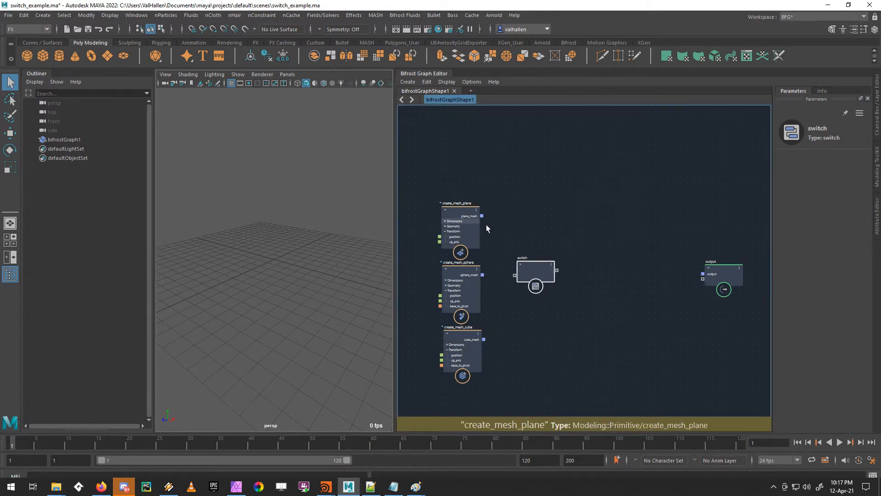
Wire plane, sphere and cube meshes into switch, undo, then connect sphere_mesh alone.
{"action": "left_click_drag", "start_coordinate": [482, 216], "coordinate": [510, 276]}
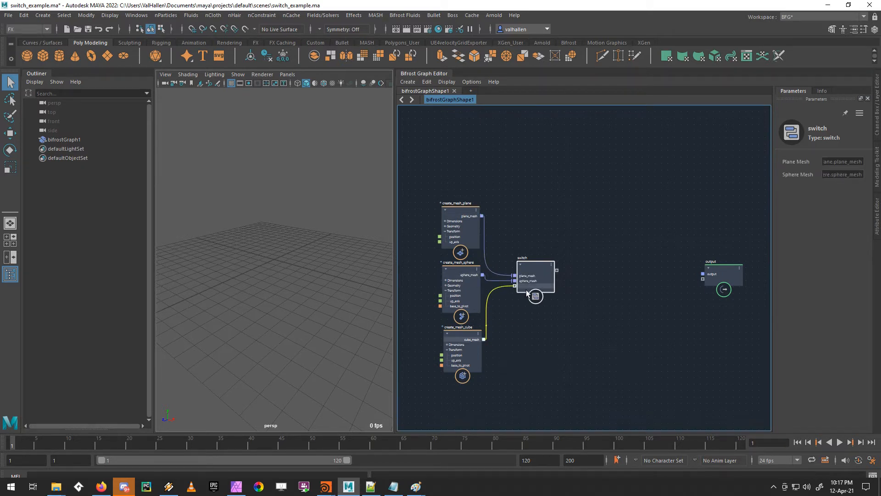
{"action": "left_click_drag", "start_coordinate": [484, 339], "coordinate": [513, 285]}
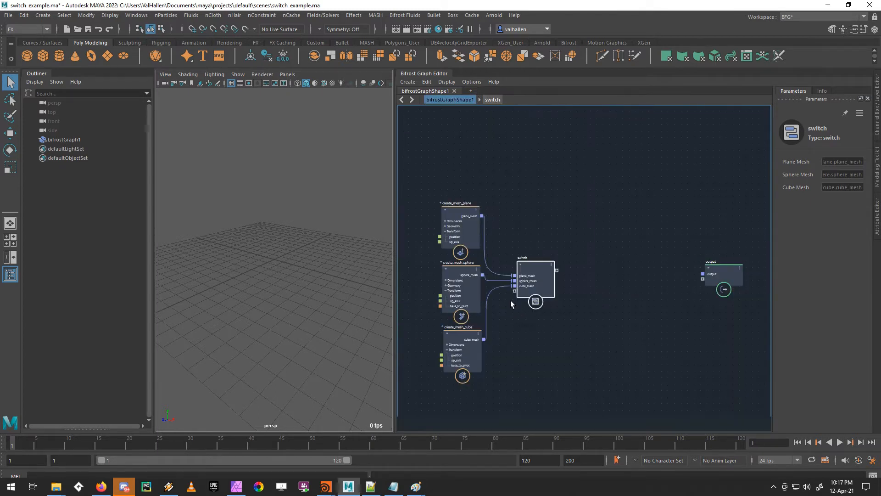
{"action": "left_click", "coordinate": [534, 280]}
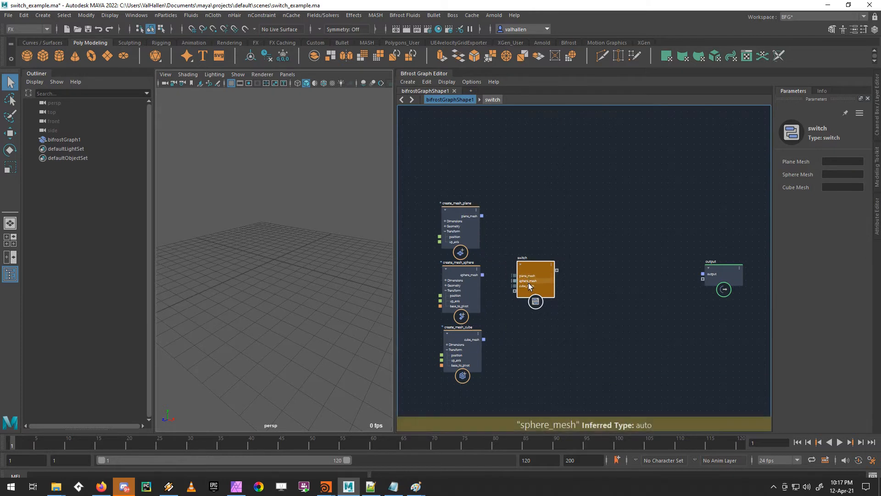
{"action": "right_click", "coordinate": [527, 281]}
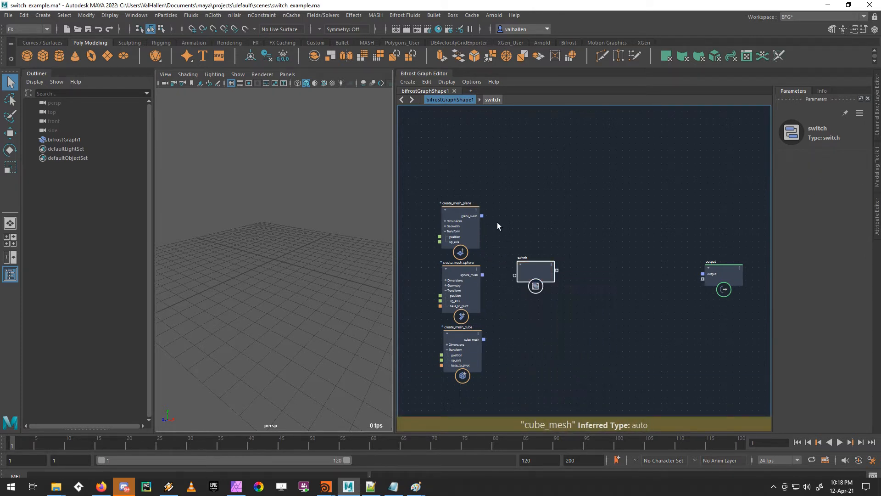
{"action": "left_click_drag", "start_coordinate": [482, 274], "coordinate": [512, 277]}
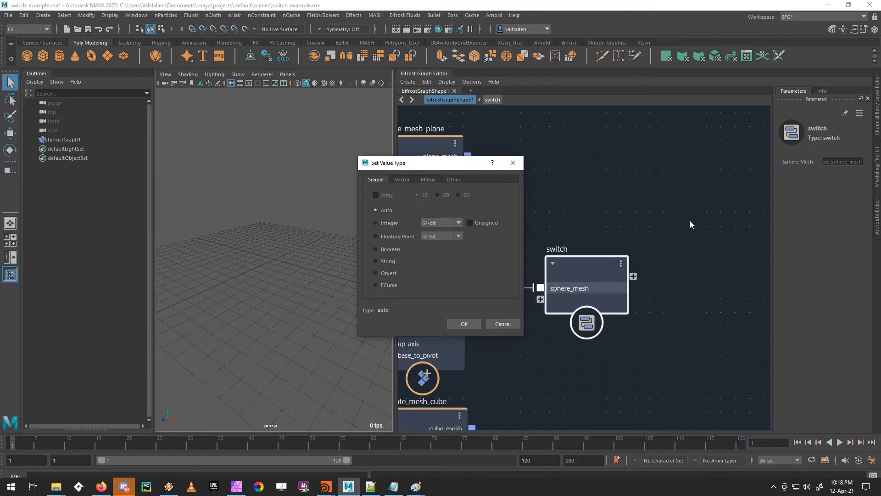
Set the sphere_mesh port type to an array of Object and enable Fan-in for multiple connections.
{"action": "left_click", "coordinate": [376, 274]}
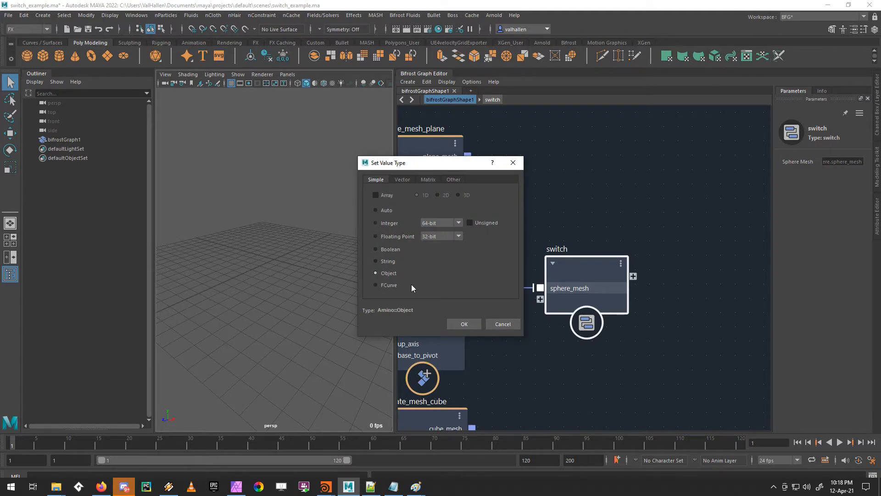
{"action": "left_click", "coordinate": [376, 194]}
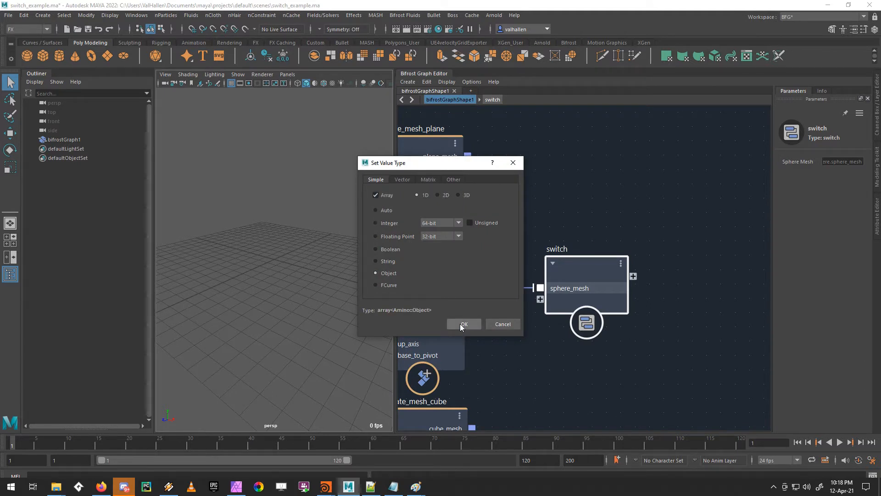
{"action": "left_click", "coordinate": [463, 324]}
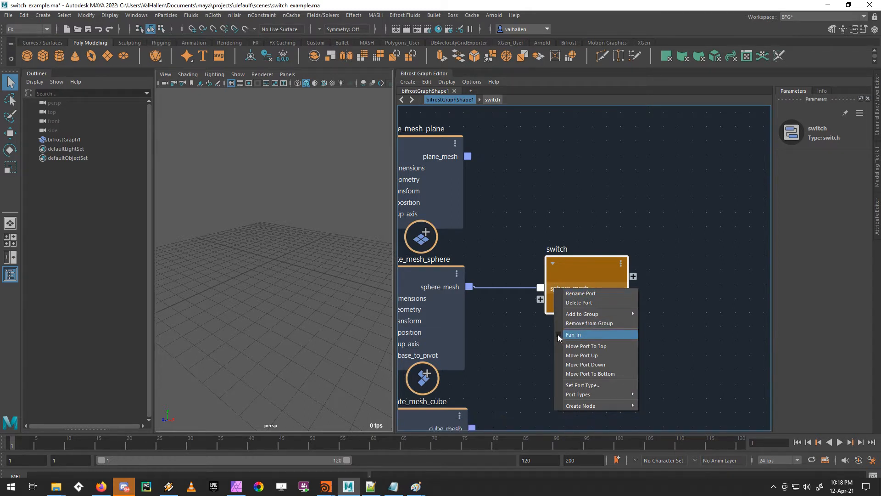
{"action": "left_click", "coordinate": [574, 334]}
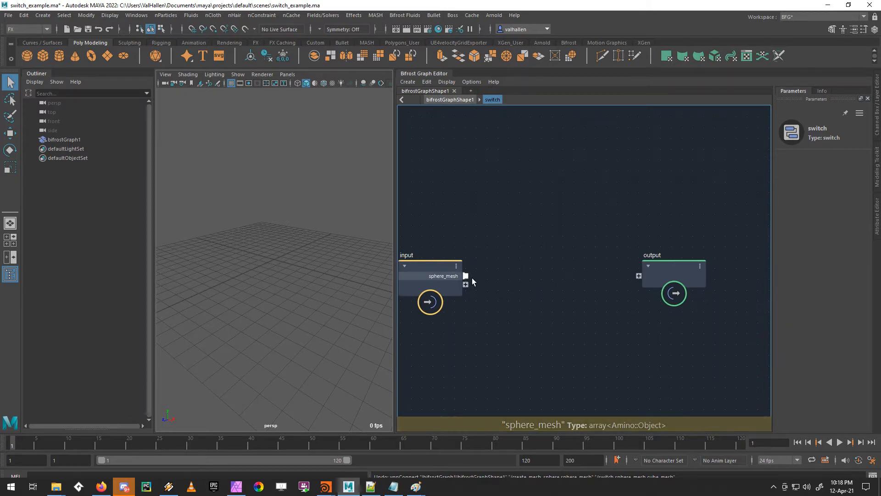
Route sphere_mesh through the compound output to the graph output and select the bifrost graph.
{"action": "left_click_drag", "start_coordinate": [466, 276], "coordinate": [638, 275]}
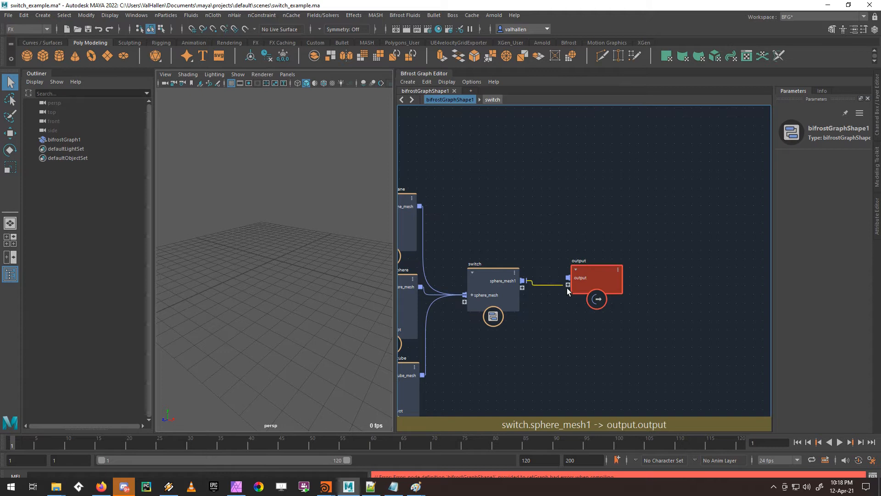
{"action": "left_click", "coordinate": [596, 299]}
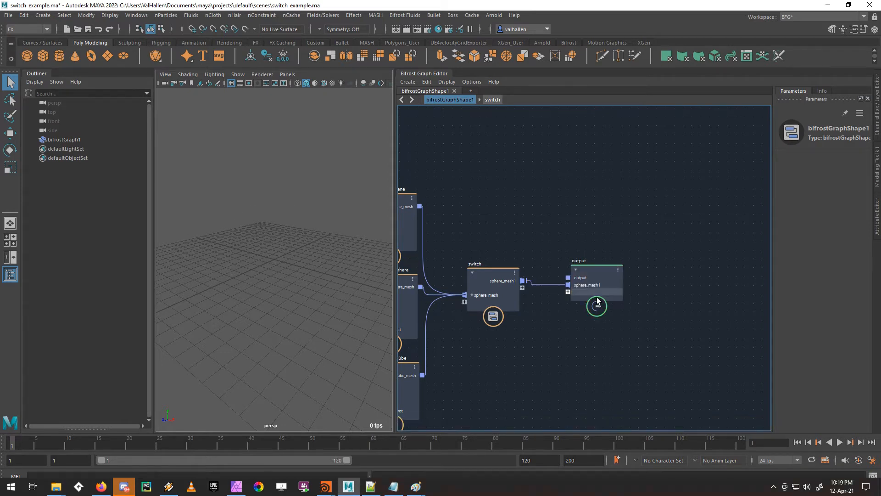
{"action": "left_click", "coordinate": [596, 306]}
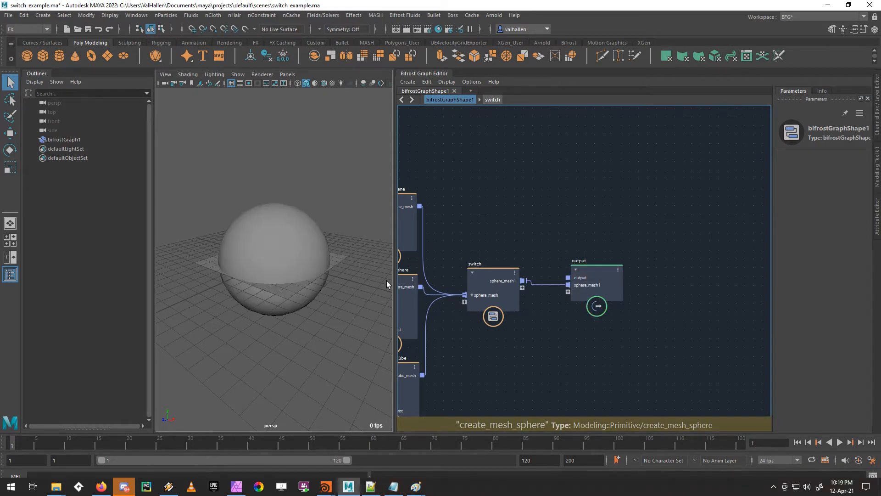
Show the viewport in wireframe and delete the switch-to-output connection so the sphere disappears.
{"action": "key", "text": "4"}
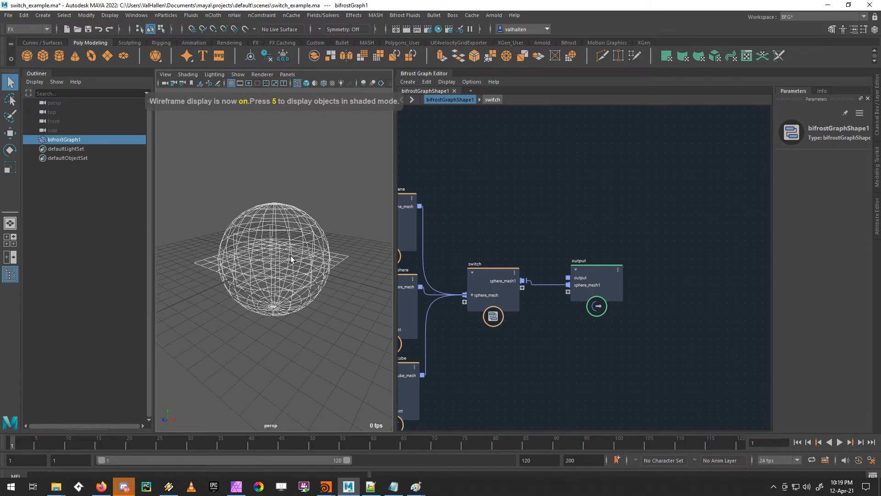
{"action": "left_click", "coordinate": [290, 259]}
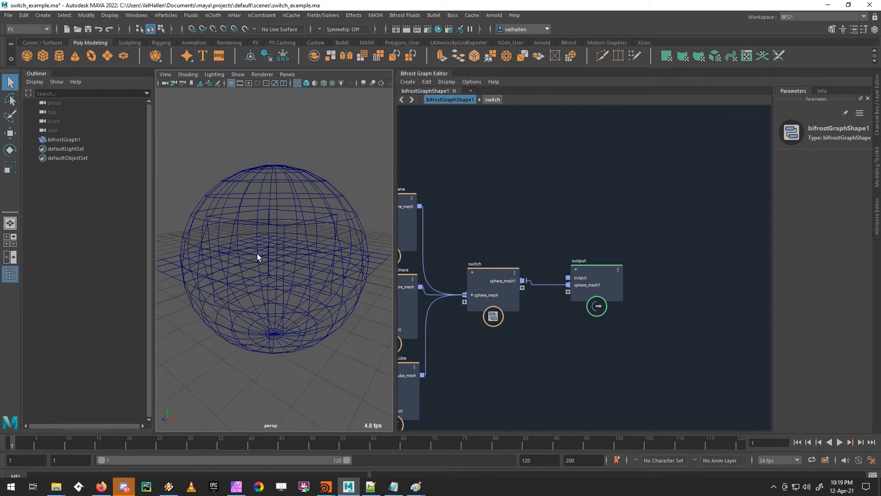
{"action": "left_click", "coordinate": [64, 139]}
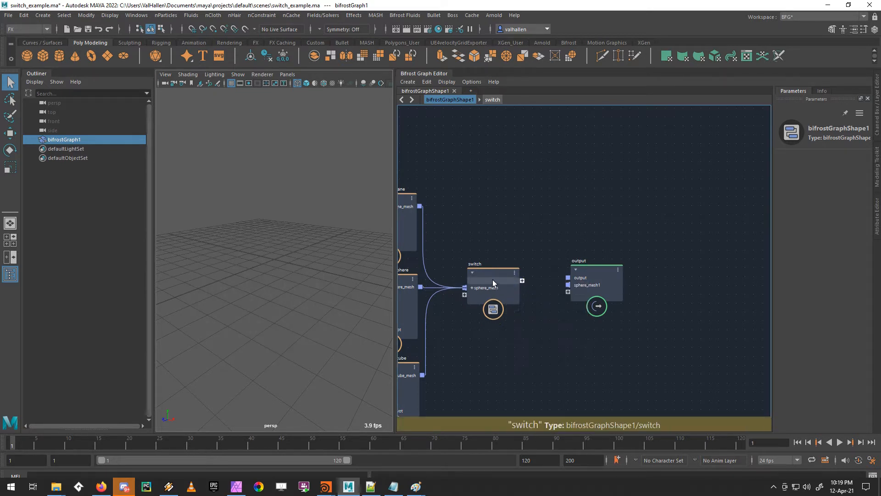
Inside switch, add a get_from_array node feeding its value to the compound output.
{"action": "double_click", "coordinate": [491, 287]}
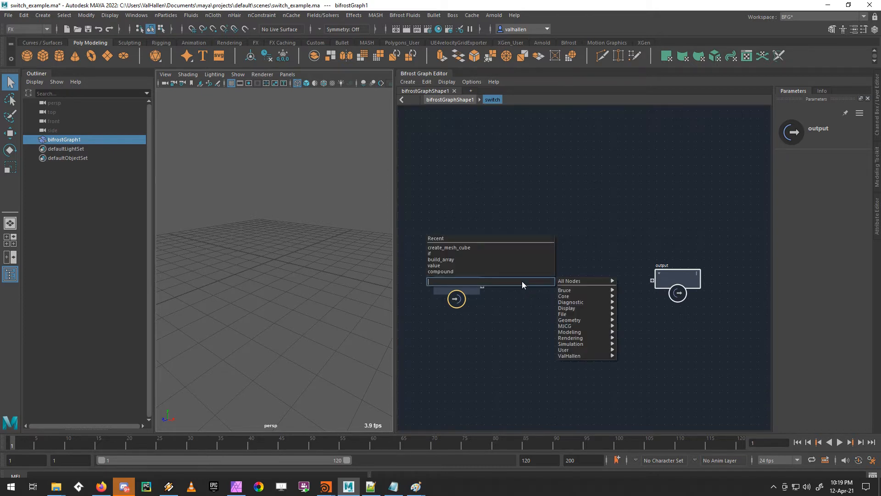
{"action": "type", "text": "get"}
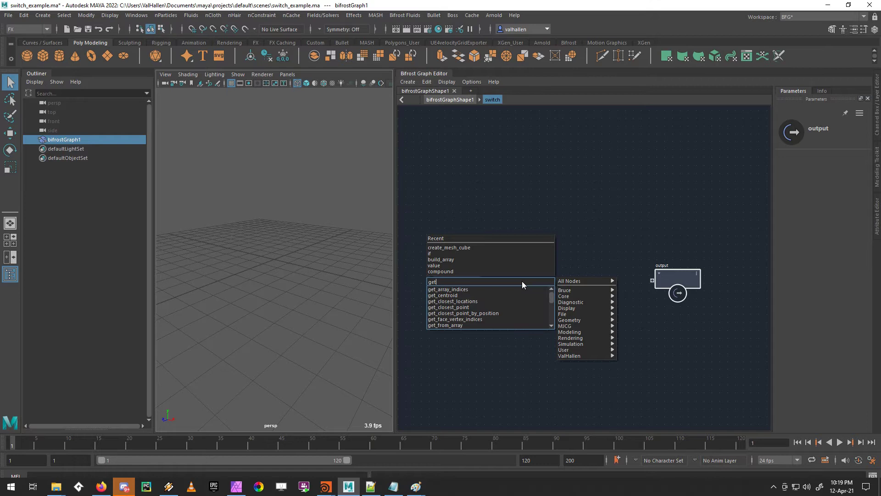
{"action": "left_click", "coordinate": [445, 325]}
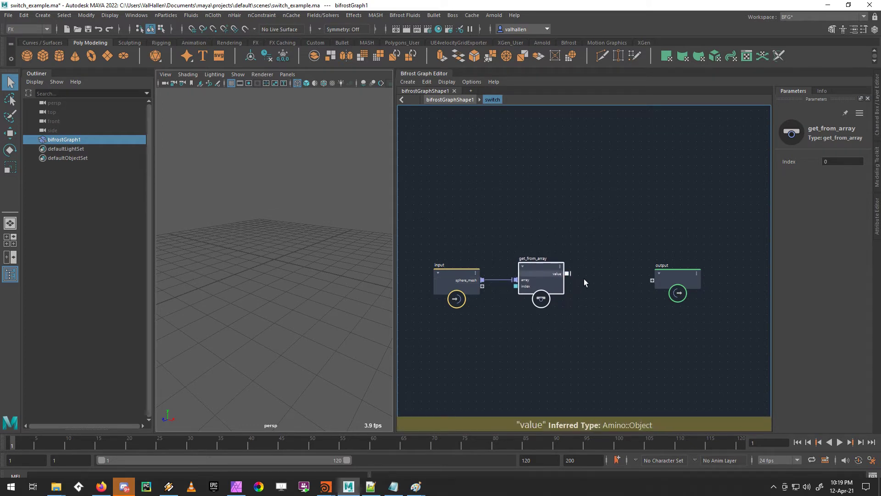
{"action": "left_click_drag", "start_coordinate": [569, 273], "coordinate": [652, 281]}
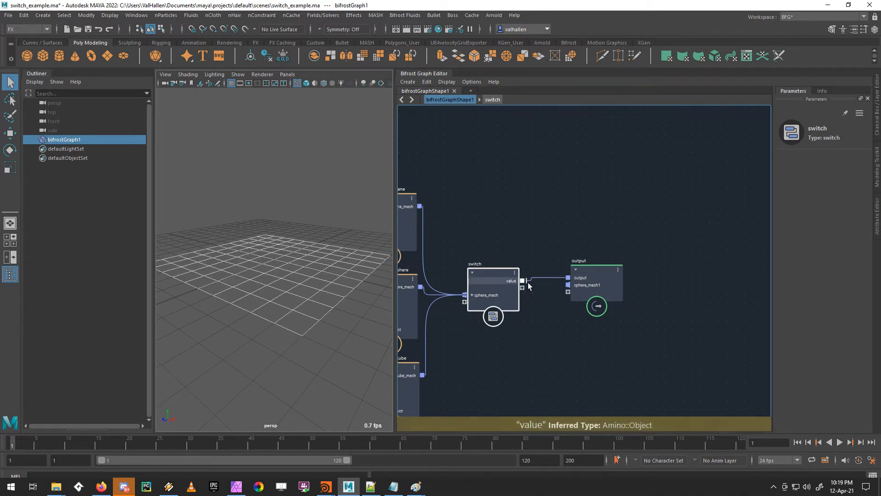
{"action": "right_click", "coordinate": [580, 285]}
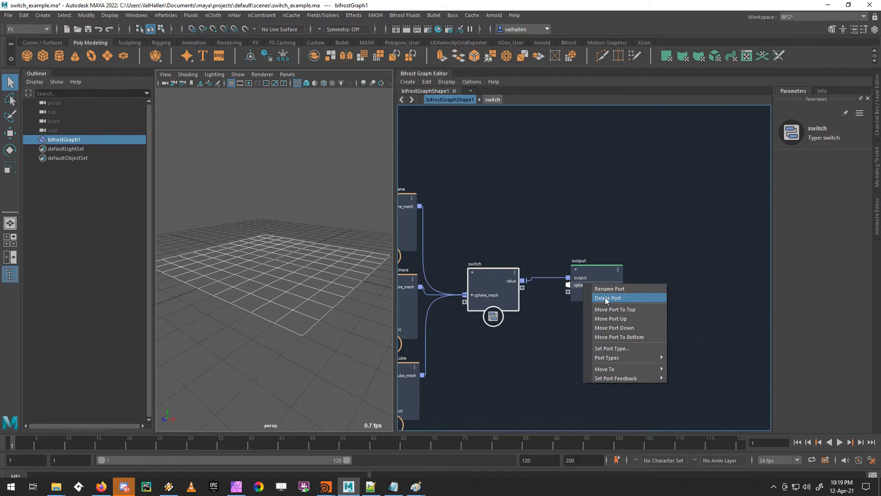
Delete the stale sphere_mesh1 output port and test get_from_array index values 1, 2, 0, 1, 2.
{"action": "left_click", "coordinate": [607, 297]}
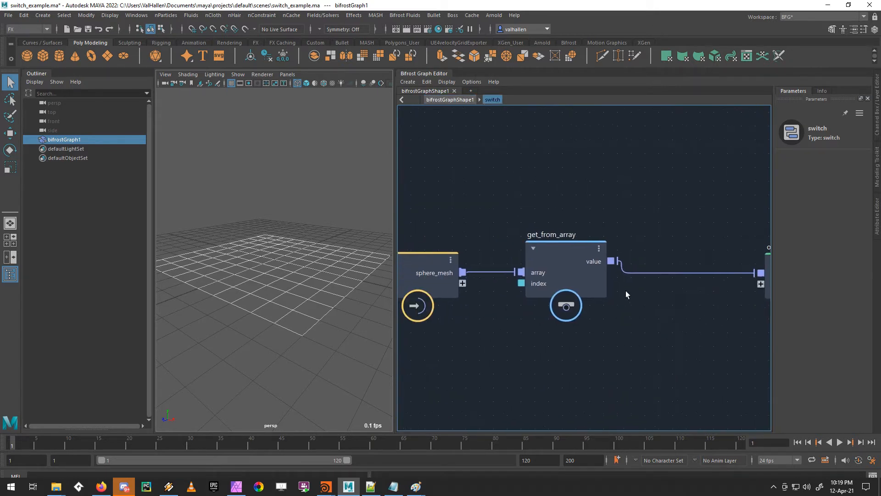
{"action": "left_click", "coordinate": [565, 260]}
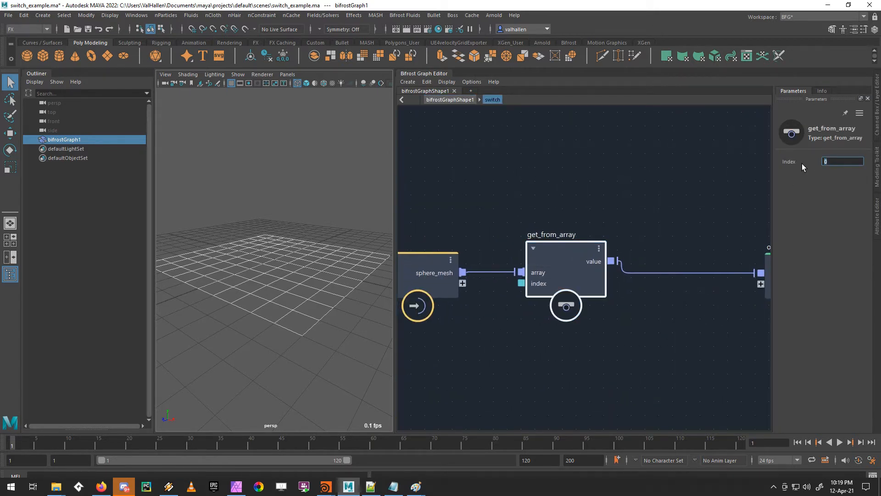
{"action": "type", "text": "1"}
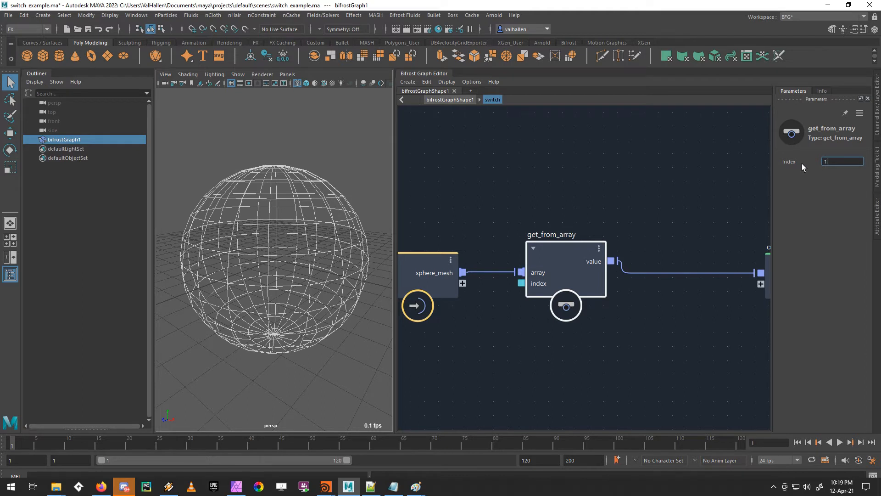
{"action": "type", "text": "2"}
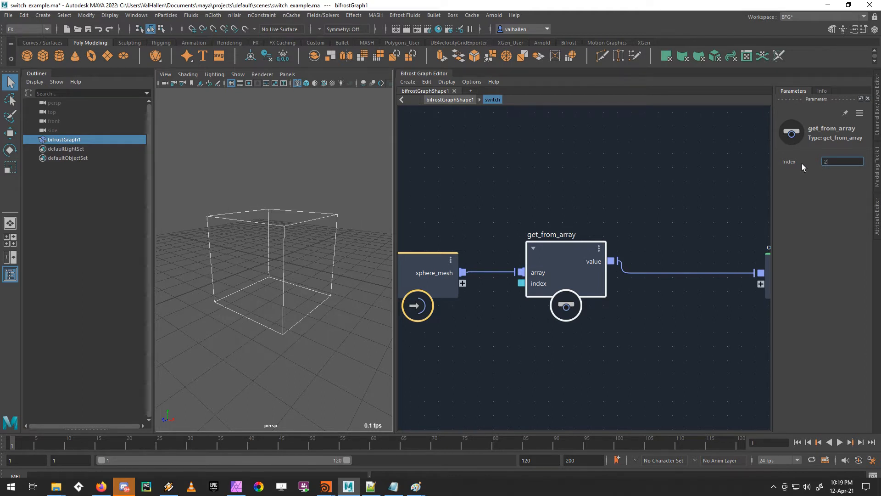
{"action": "type", "text": "0"}
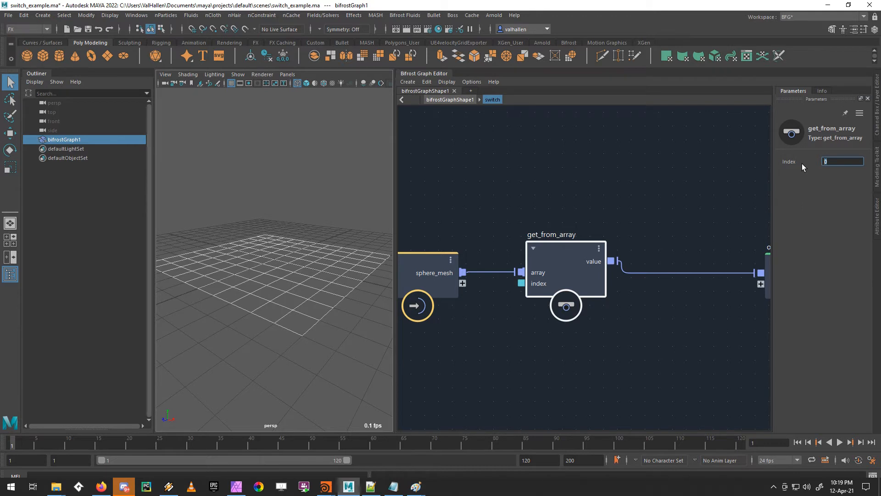
{"action": "type", "text": "1"}
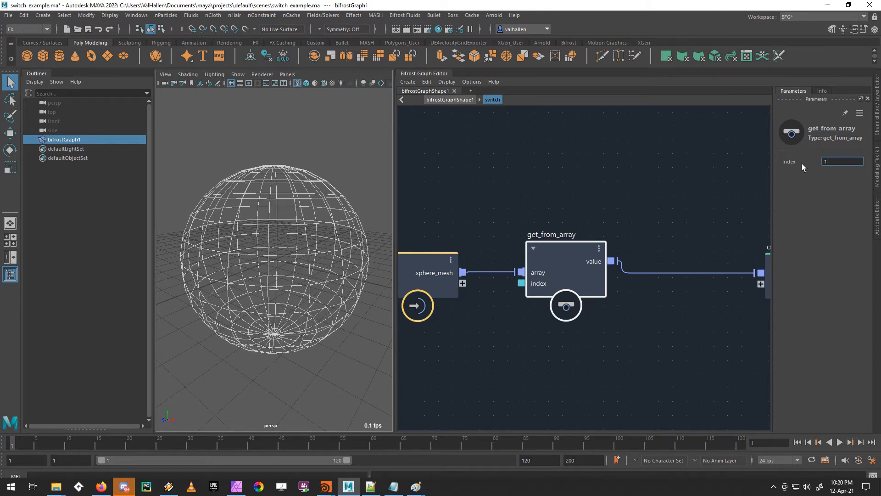
{"action": "type", "text": "2"}
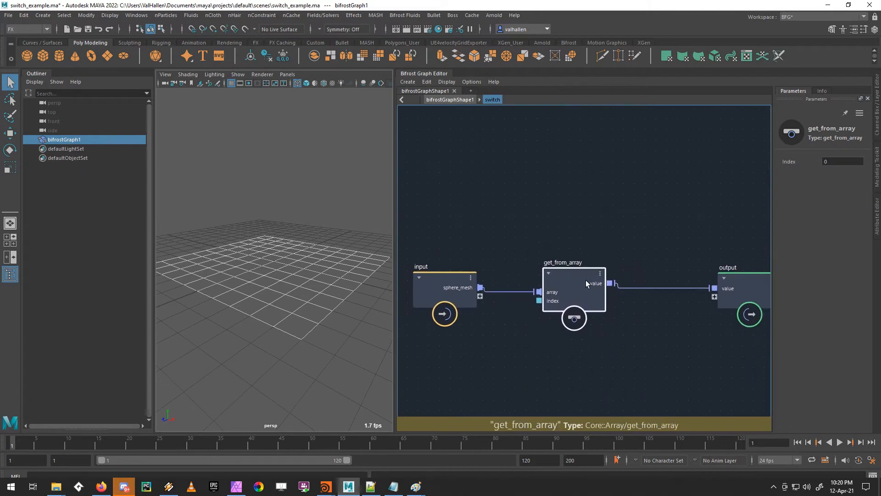
Expose get_from_array's index as a switch compound input and set it to 0 from the parent graph.
{"action": "left_click", "coordinate": [439, 294]}
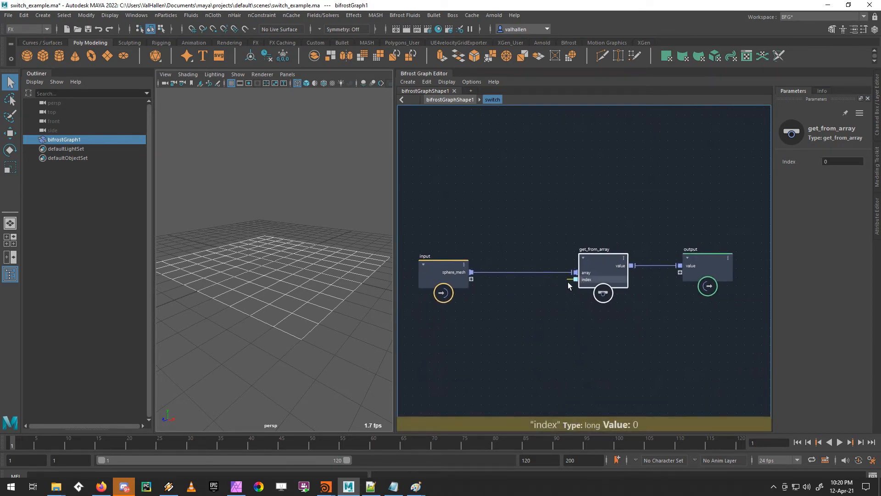
{"action": "left_click_drag", "start_coordinate": [575, 279], "coordinate": [471, 278]}
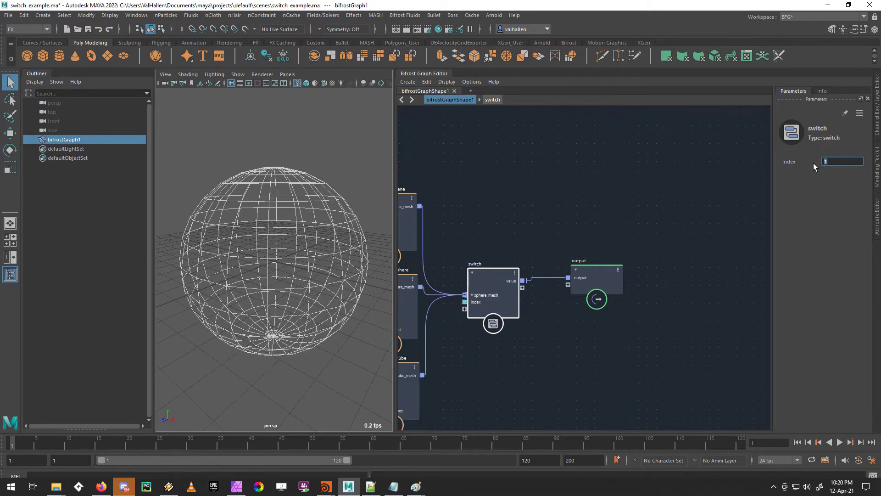
{"action": "type", "text": "0"}
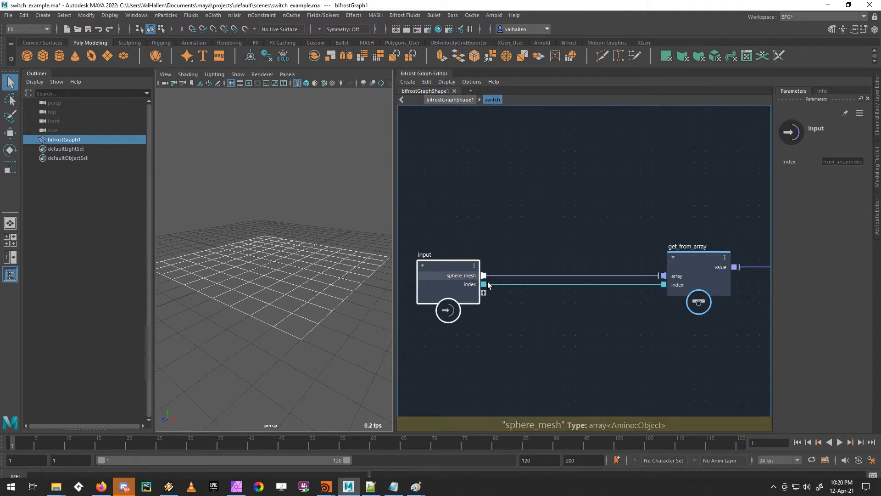
Add array_size and greater_or_equal nodes to compare the index against the mesh array's size.
{"action": "type", "text": "siz"}
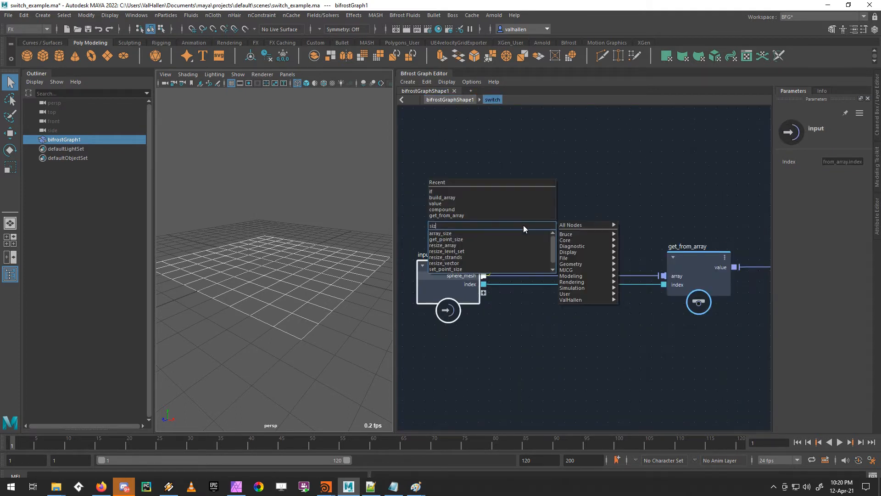
{"action": "left_click", "coordinate": [440, 233]}
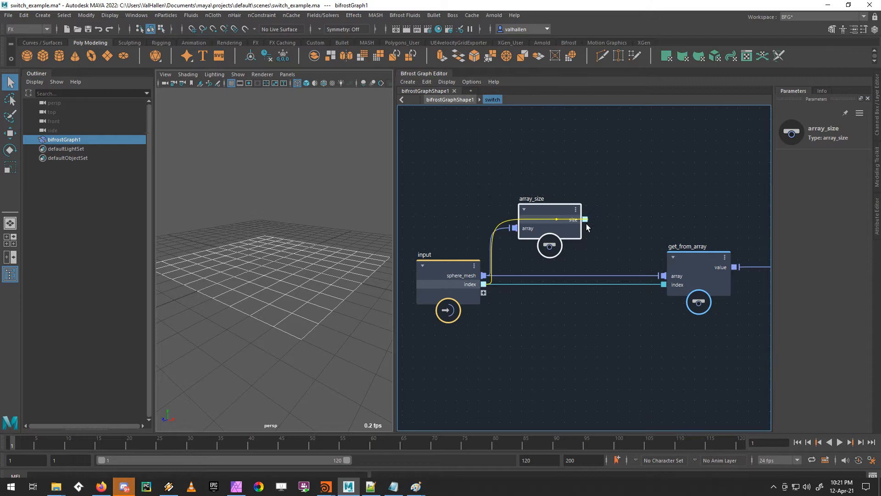
{"action": "mouse_move", "coordinate": [572, 225]}
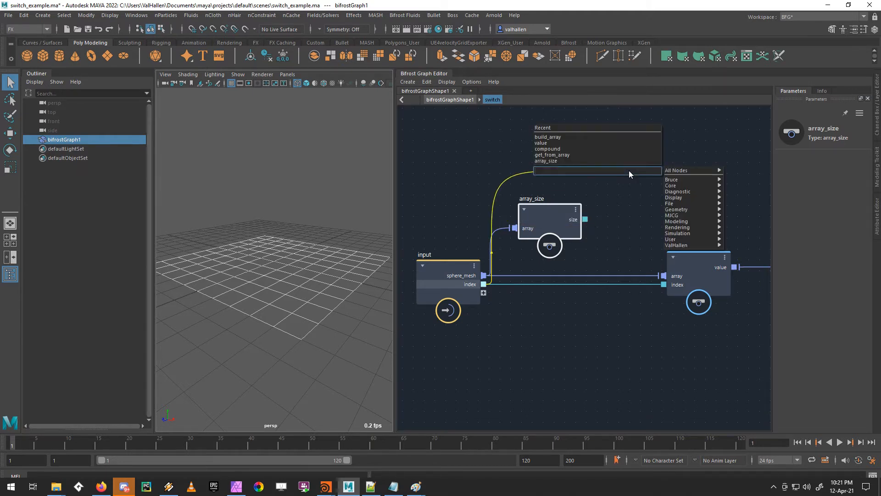
{"action": "type", "text": "greater"}
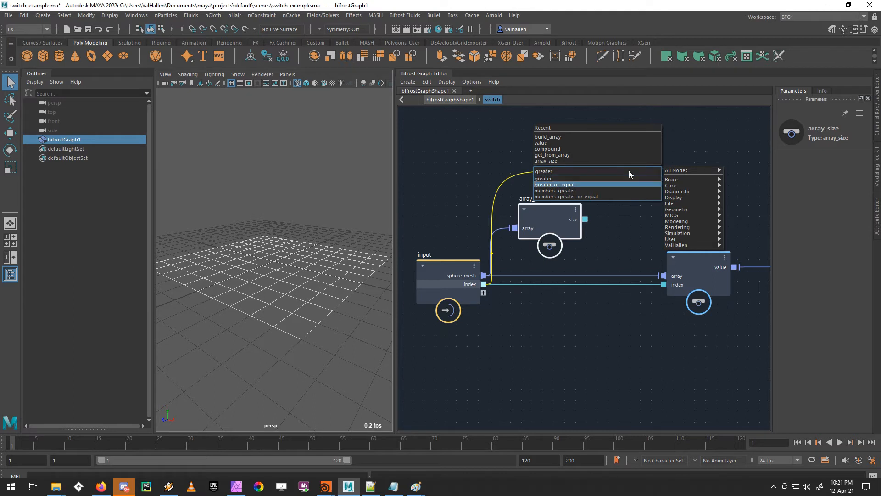
{"action": "left_click", "coordinate": [554, 183]}
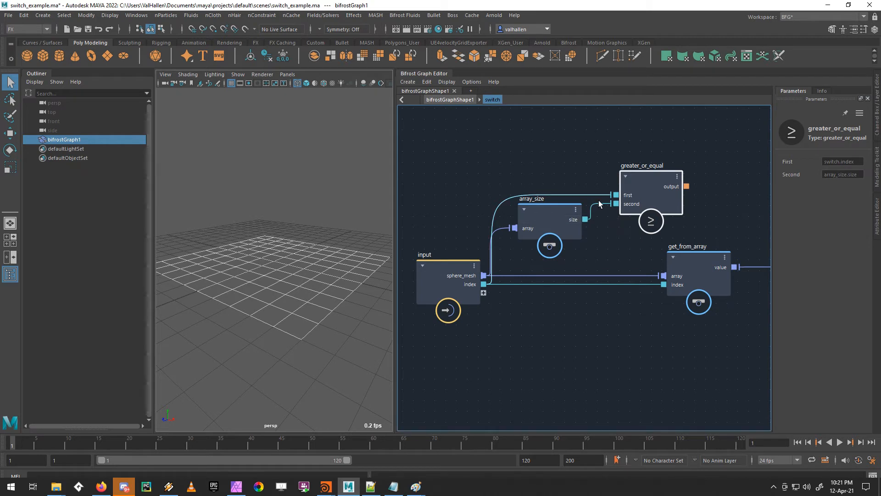
{"action": "mouse_move", "coordinate": [674, 177]}
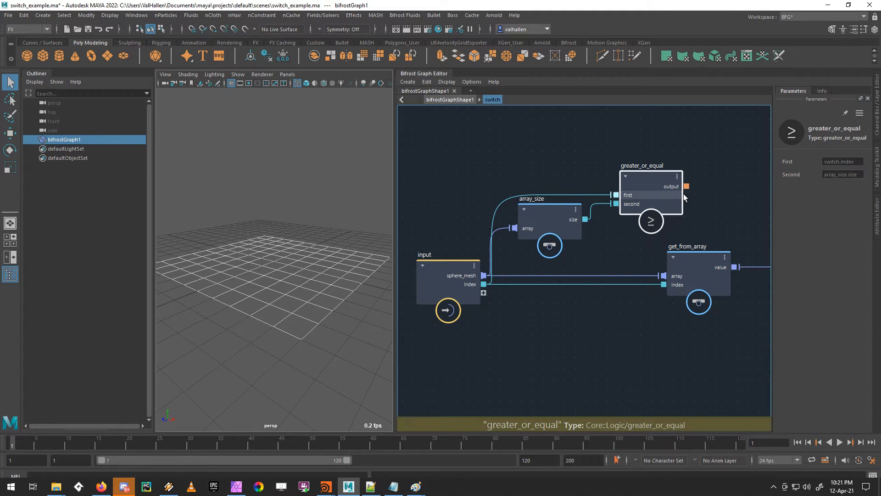
{"action": "mouse_move", "coordinate": [664, 201]}
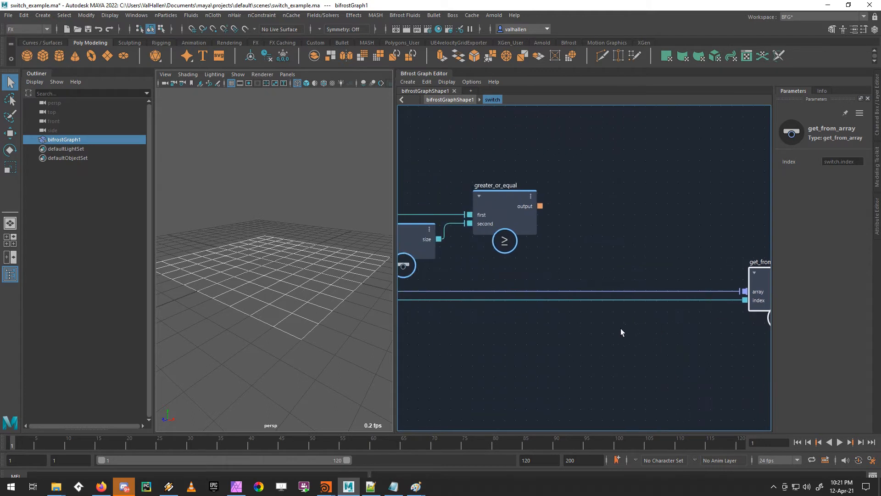
{"action": "mouse_move", "coordinate": [606, 319]}
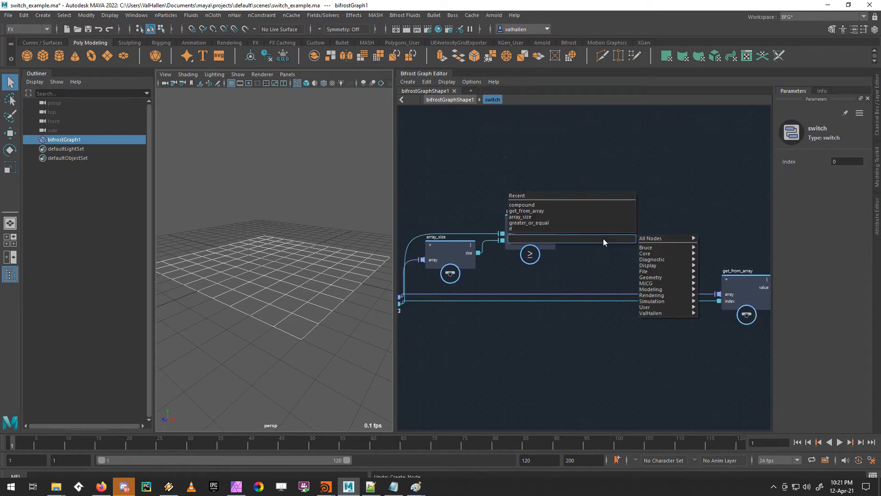
Add an if node and feed the greater_or_equal result into its condition.
{"action": "left_click", "coordinate": [510, 228]}
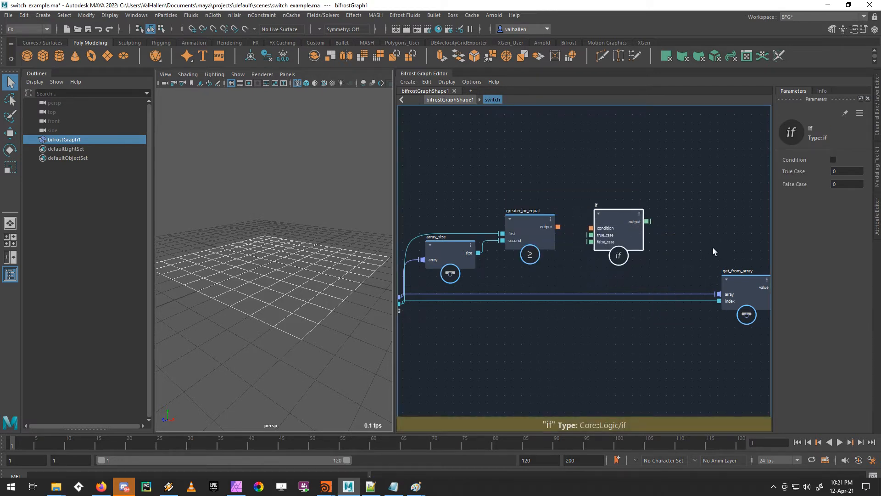
{"action": "mouse_move", "coordinate": [716, 271]}
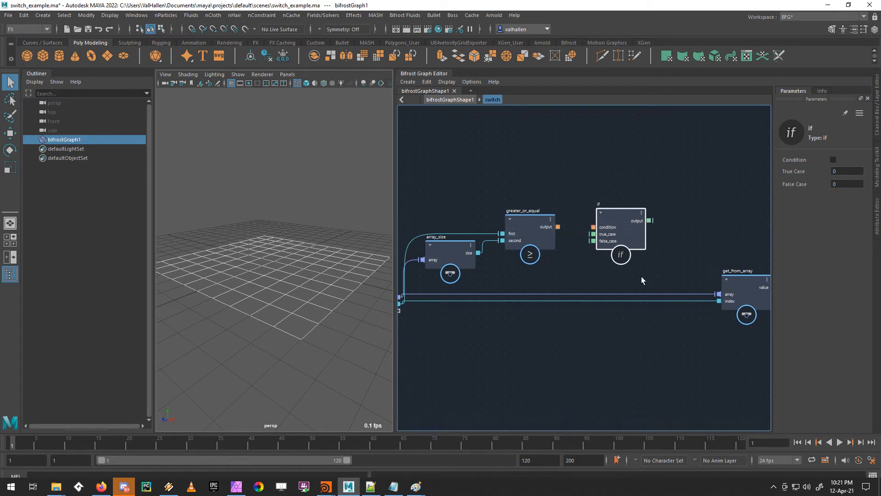
{"action": "mouse_move", "coordinate": [592, 234]}
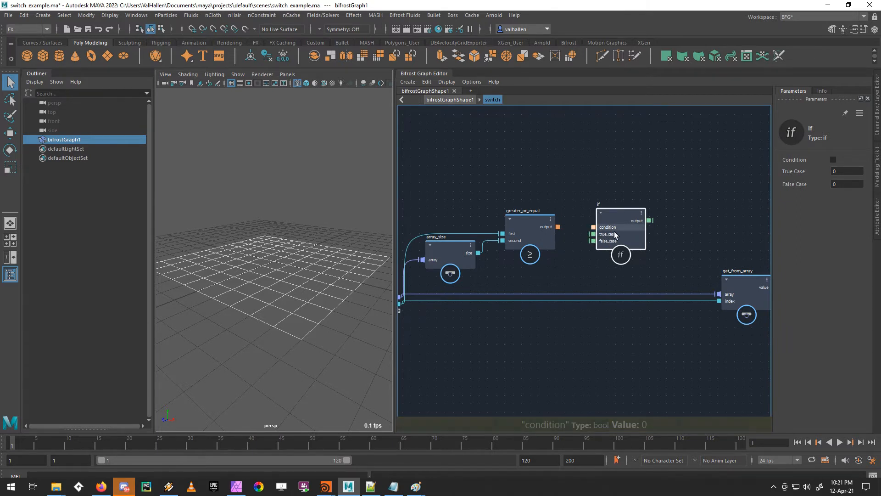
{"action": "mouse_move", "coordinate": [607, 234]}
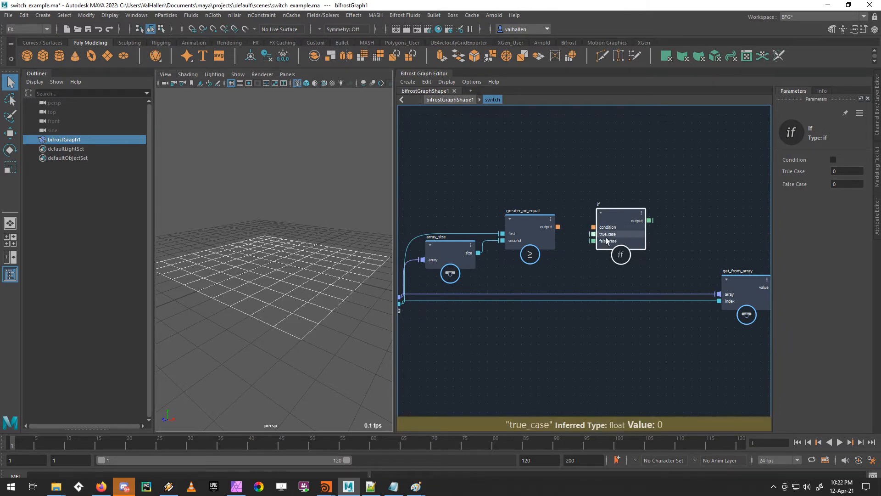
{"action": "mouse_move", "coordinate": [606, 248]}
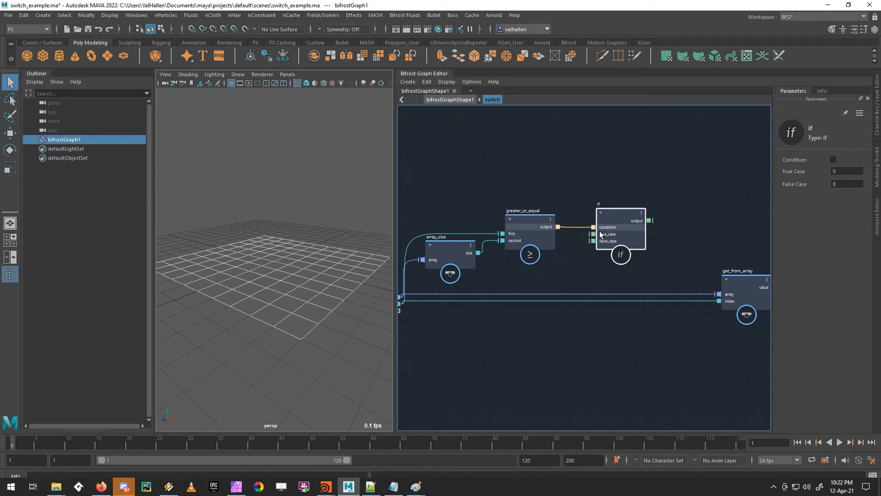
{"action": "left_click", "coordinate": [620, 227]}
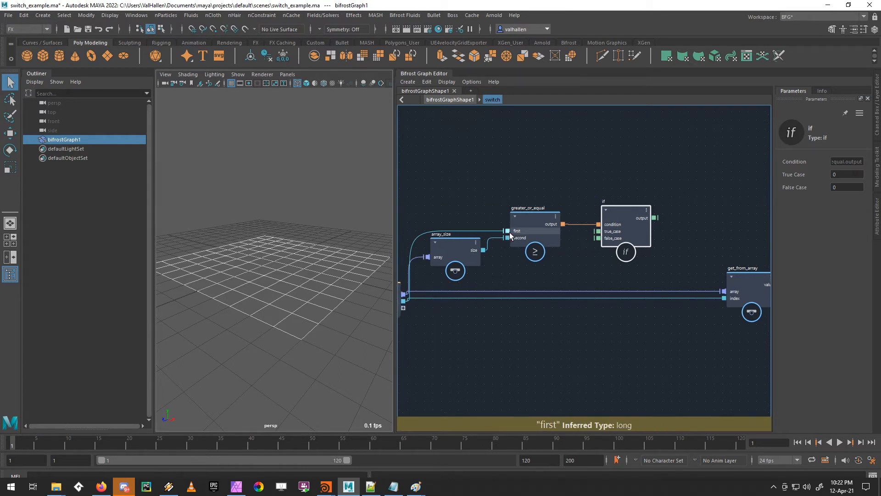
{"action": "mouse_move", "coordinate": [534, 220]}
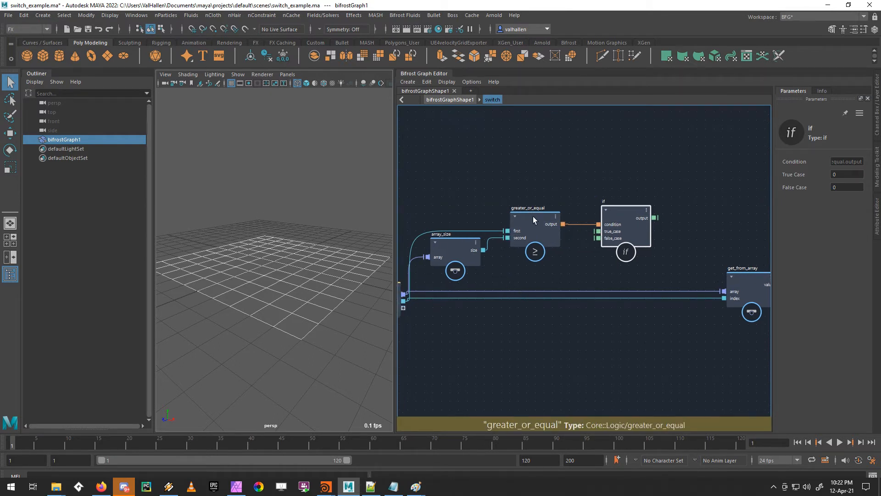
{"action": "mouse_move", "coordinate": [526, 245]}
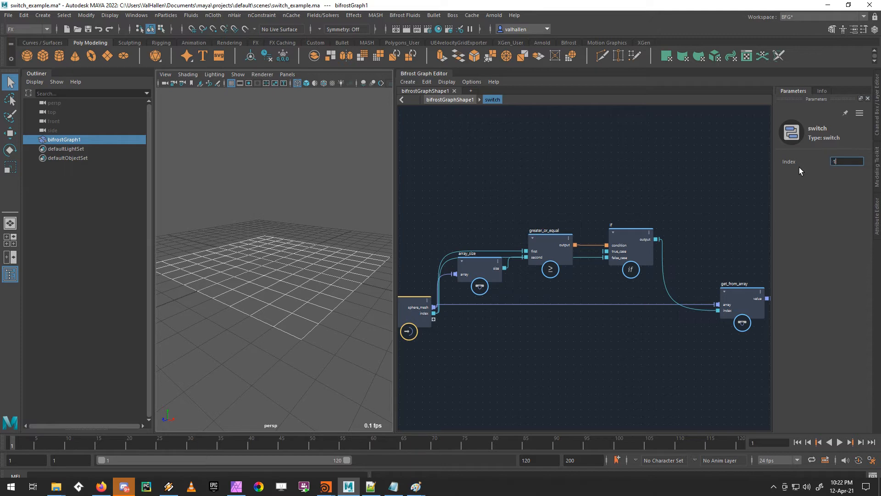
Try switch indices 2, 3 and 28: 2 shows the cube, higher values show nothing.
{"action": "type", "text": "2"}
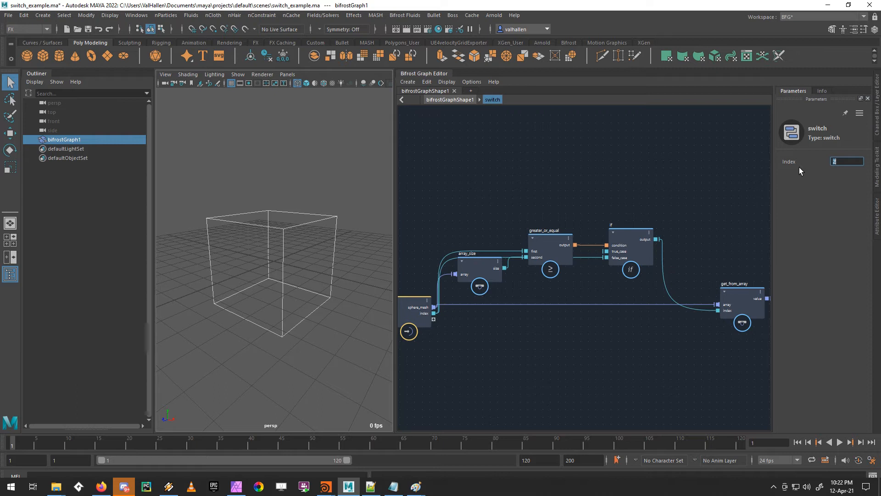
{"action": "type", "text": "3"}
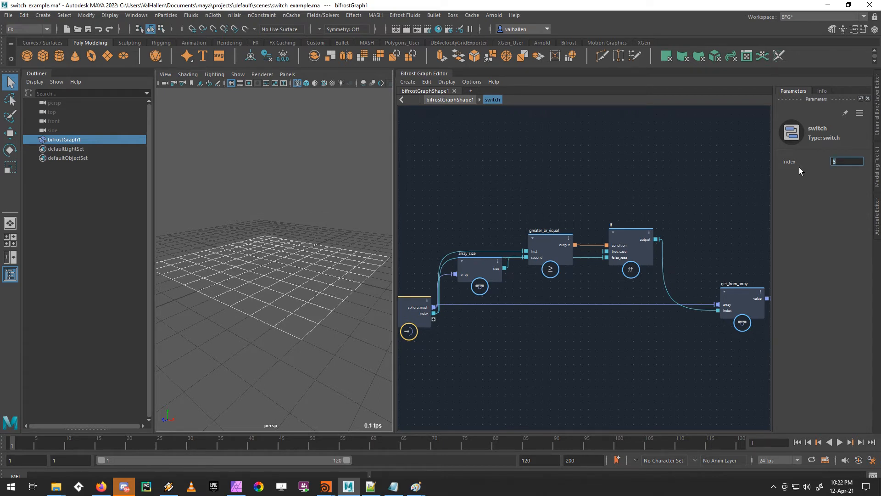
{"action": "type", "text": "28"}
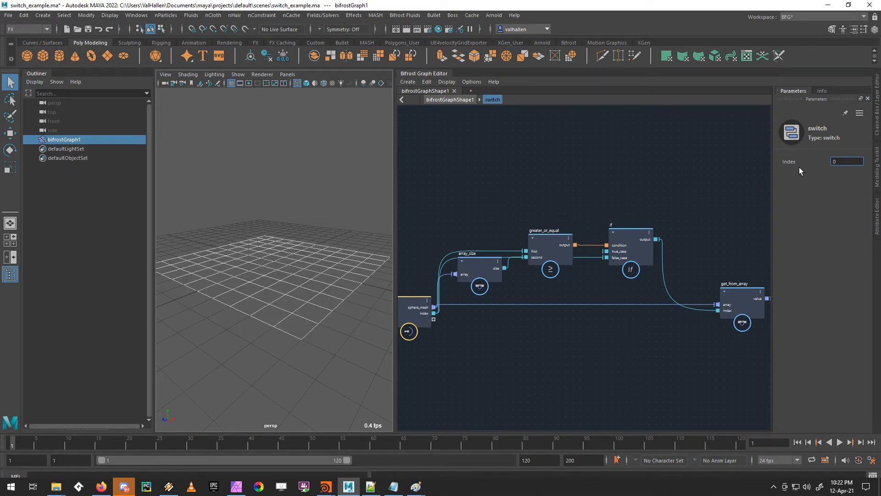
{"action": "left_click", "coordinate": [846, 160]}
{"action": "type", "text": "3"}
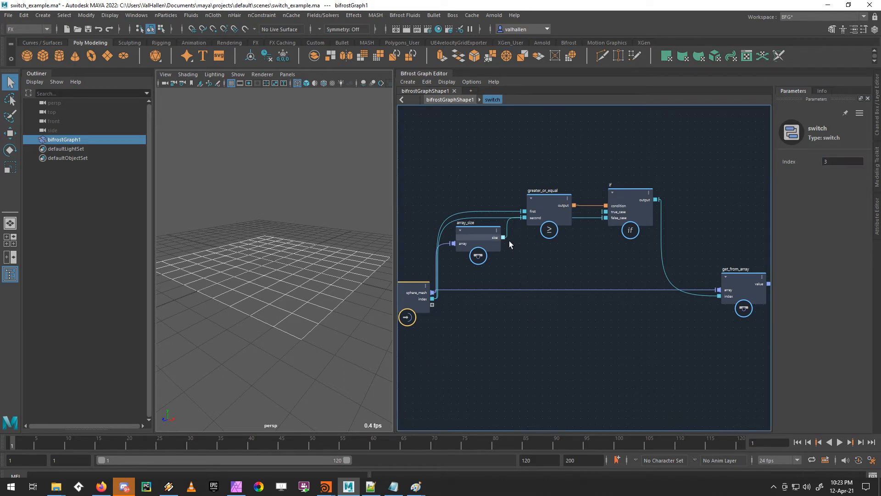
Add a decrement node so array size minus one feeds the if node.
{"action": "type", "text": "decrement"}
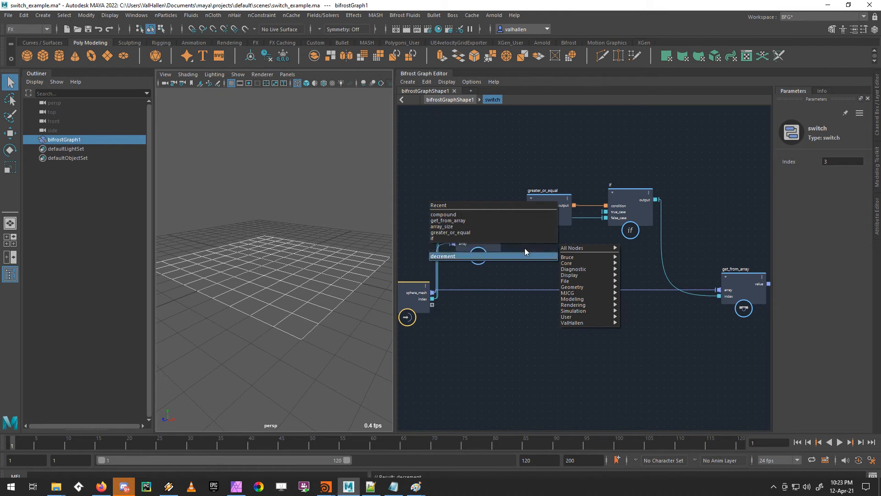
{"action": "left_click", "coordinate": [443, 255]}
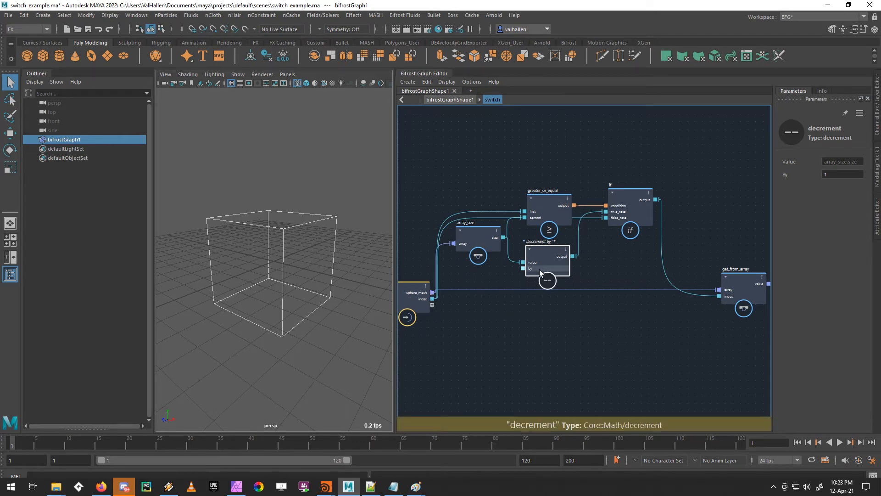
{"action": "mouse_move", "coordinate": [533, 274]}
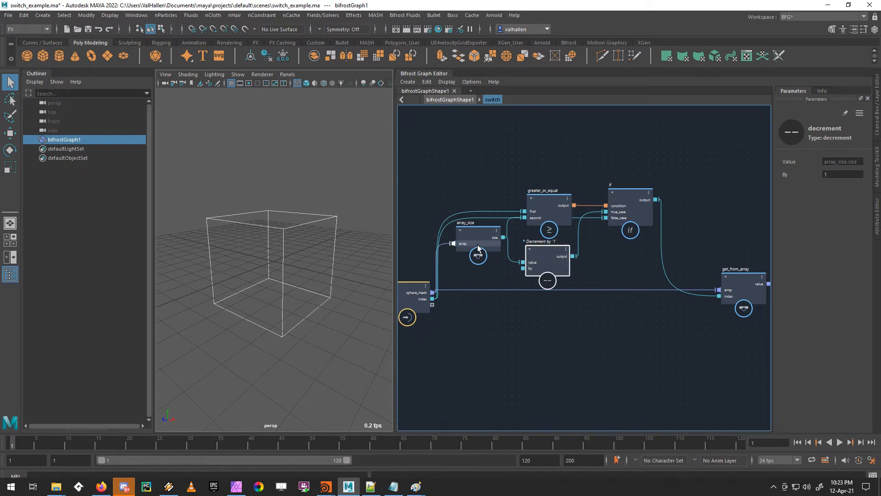
{"action": "mouse_move", "coordinate": [626, 216]}
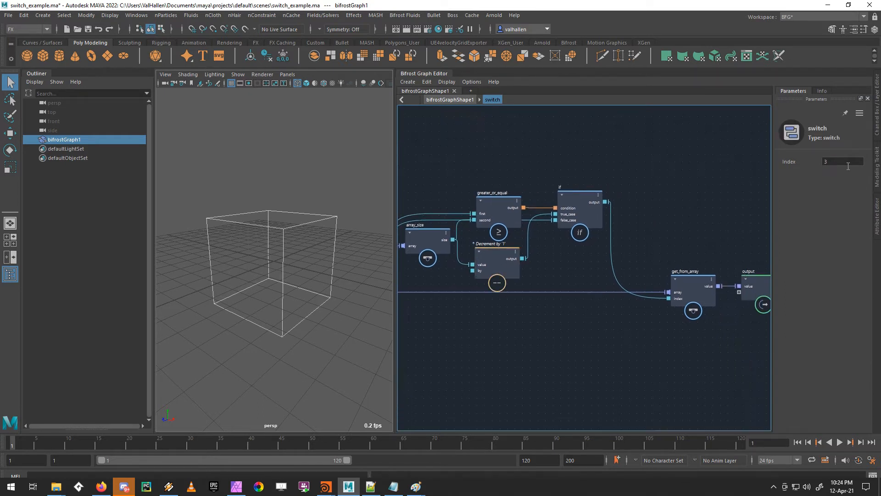
Step the index through 0, 1, 2, 3 and 265, confirming out-of-range values still show the cube.
{"action": "type", "text": "0"}
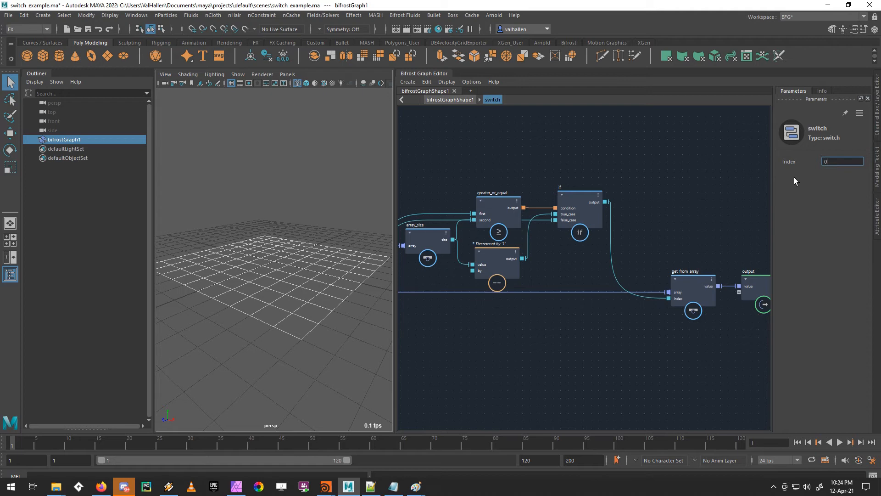
{"action": "type", "text": "1"}
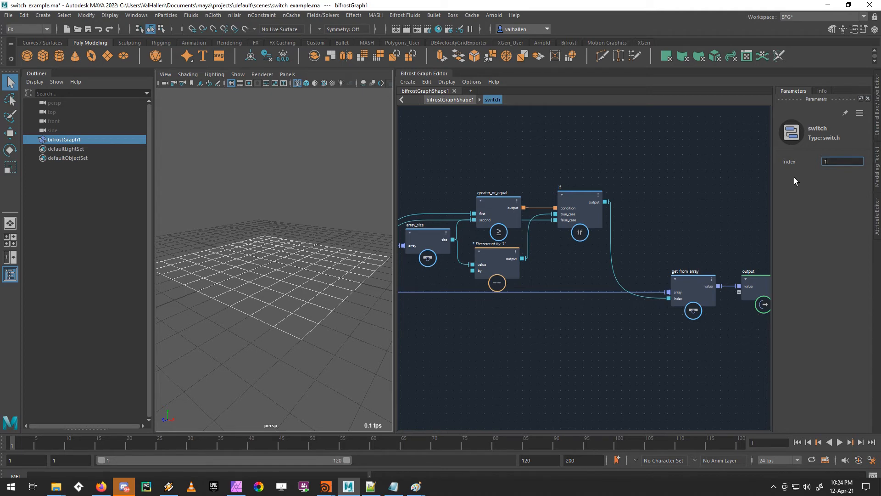
{"action": "type", "text": "2"}
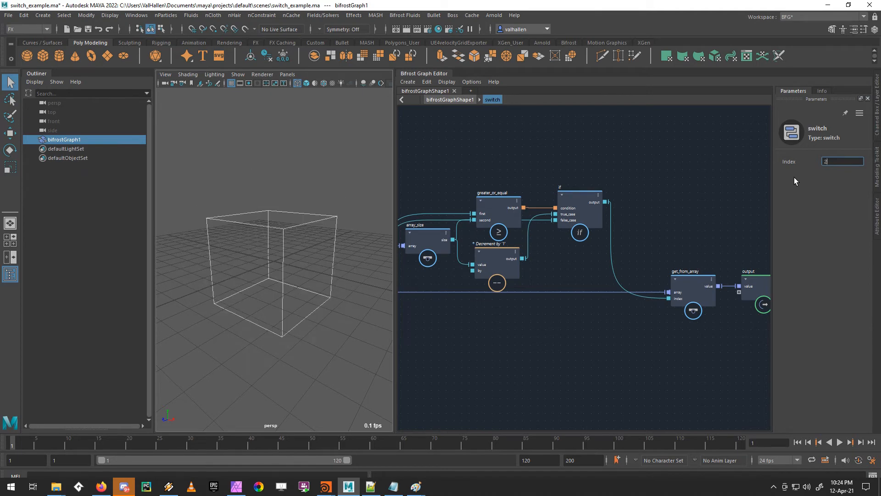
{"action": "type", "text": "3"}
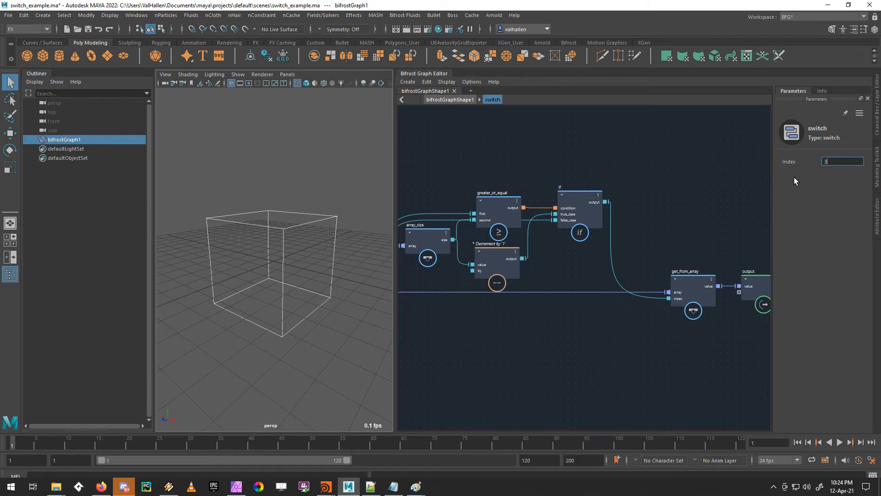
{"action": "type", "text": "265"}
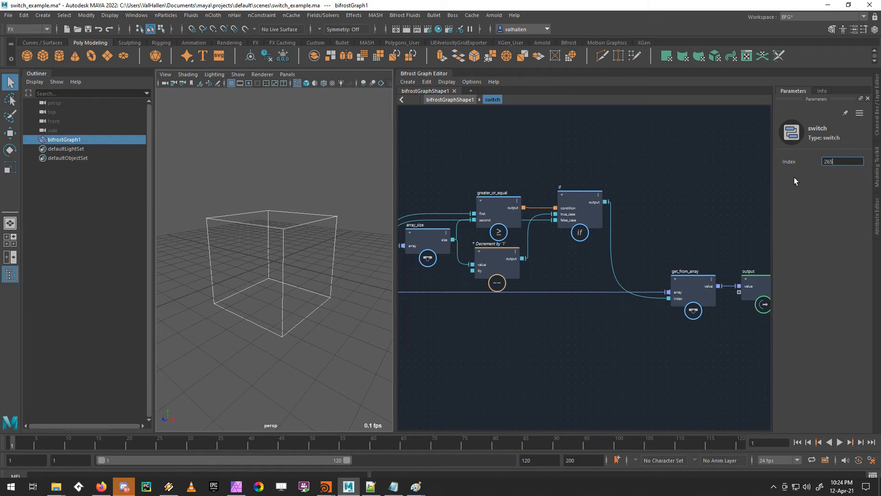
{"action": "type", "text": "0"}
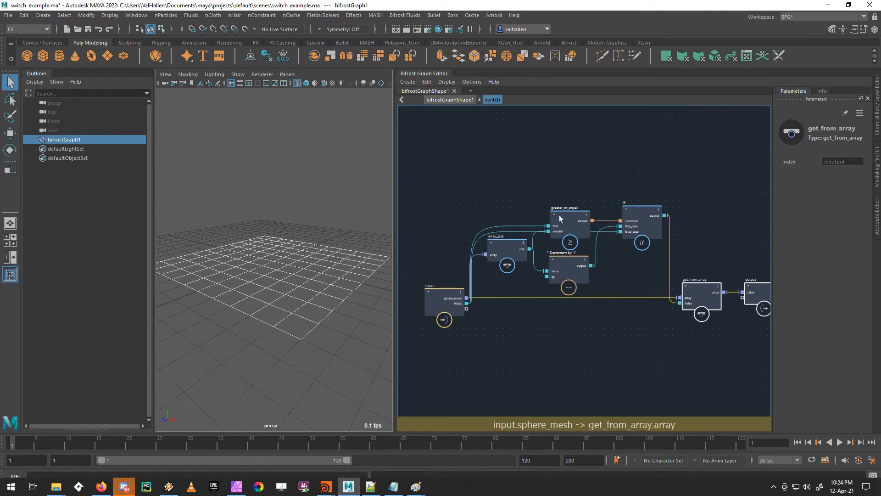
{"action": "mouse_move", "coordinate": [512, 260]}
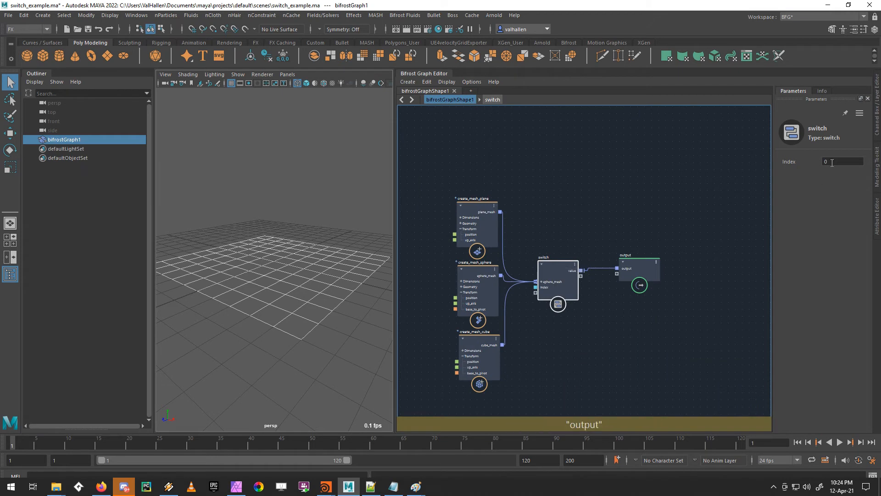
Back at the top graph, set the switch index to 2 then 1.
{"action": "type", "text": "2"}
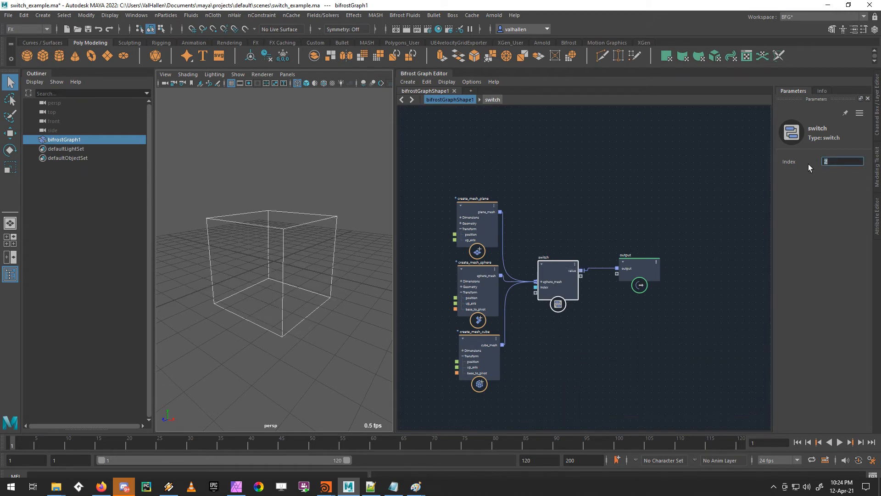
{"action": "type", "text": "1"}
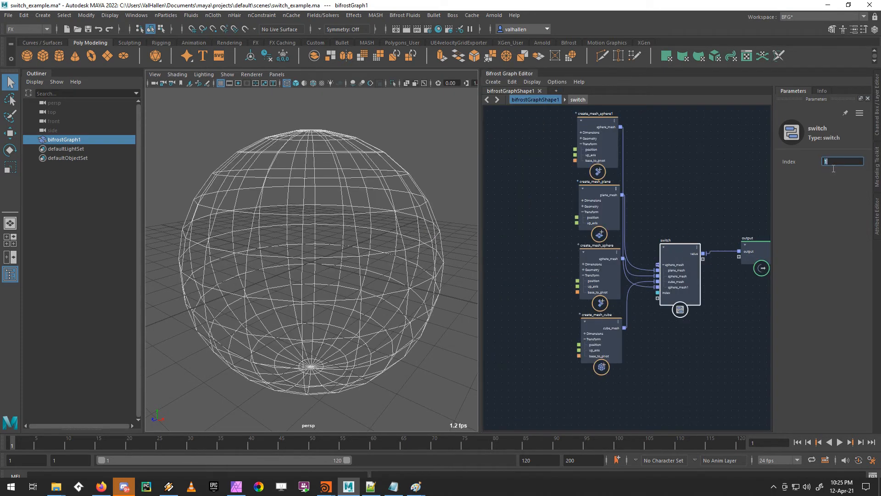
With the second sphere wired in, set the index to 3 then 78, still showing the sphere.
{"action": "type", "text": "3"}
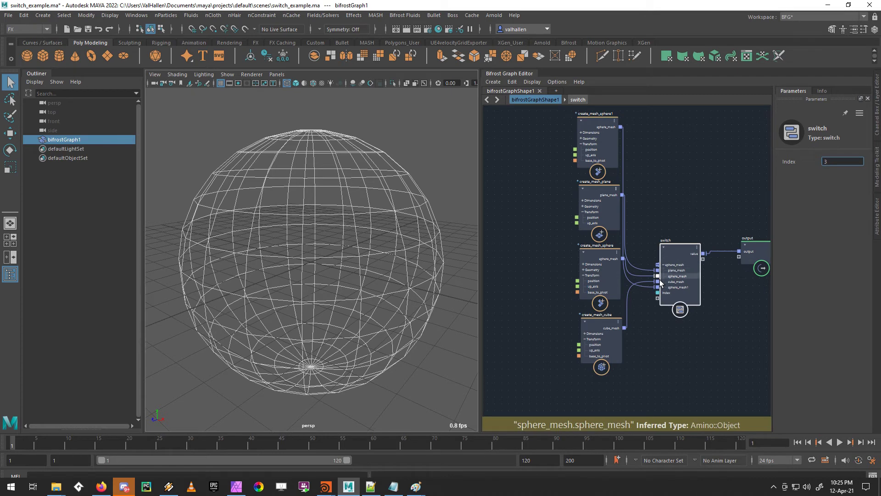
{"action": "left_click", "coordinate": [843, 160]}
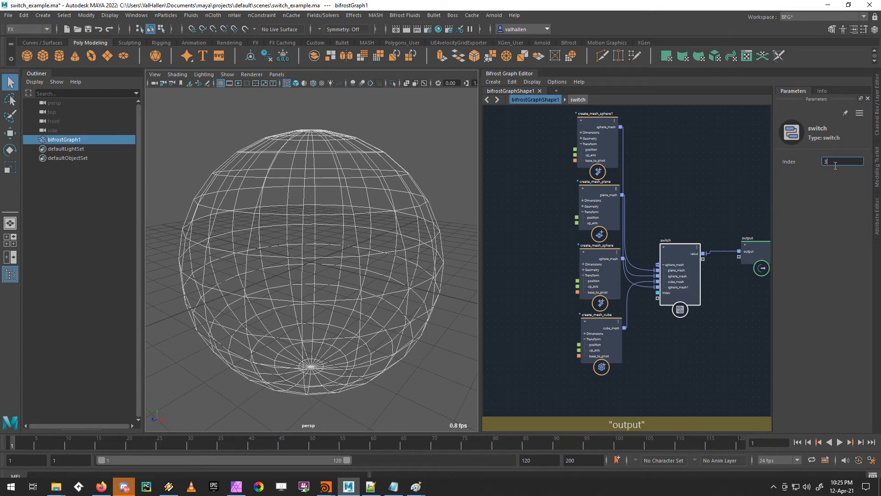
{"action": "type", "text": "78"}
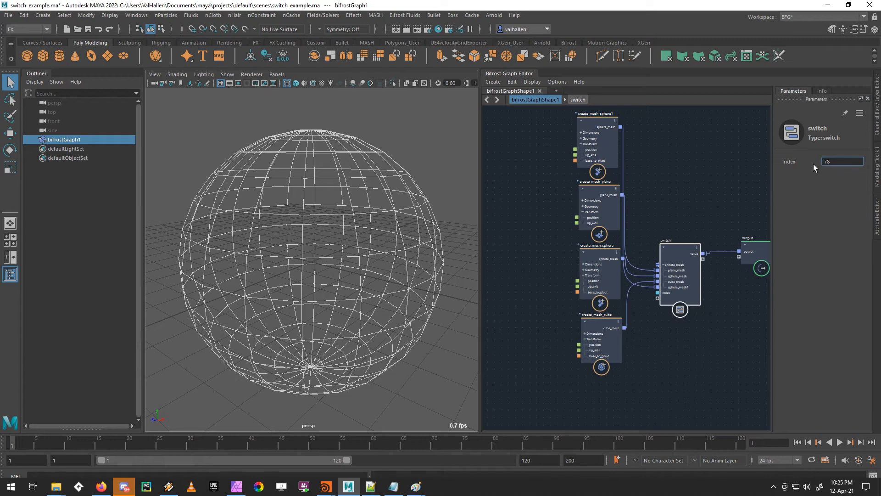
{"action": "left_click", "coordinate": [842, 161]}
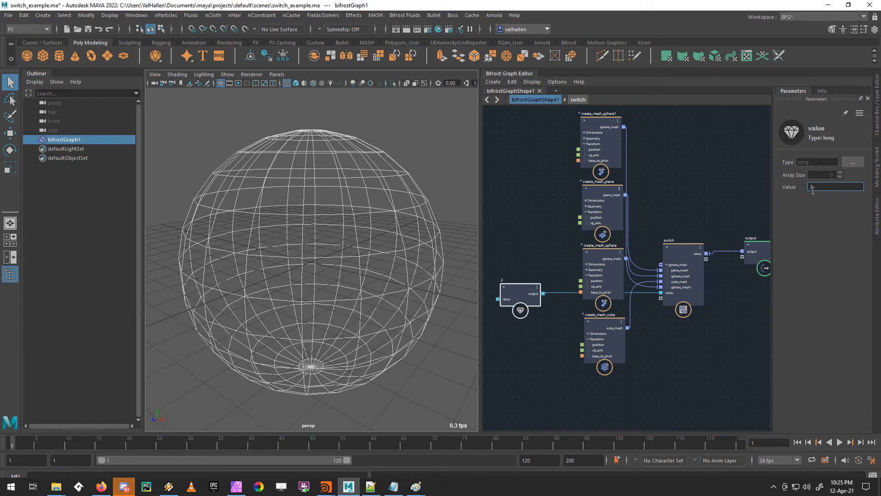
Set the long value node driving the switch index and wire it into the index port.
{"action": "type", "text": "2"}
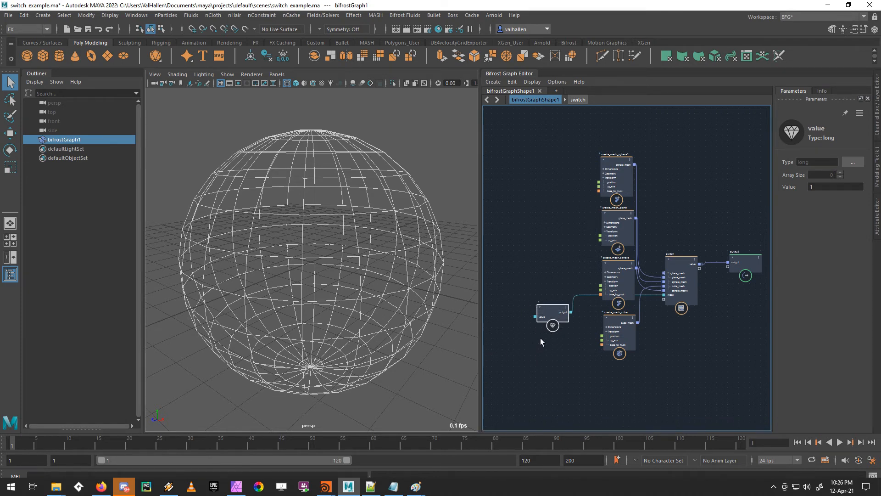
{"action": "mouse_move", "coordinate": [552, 325]}
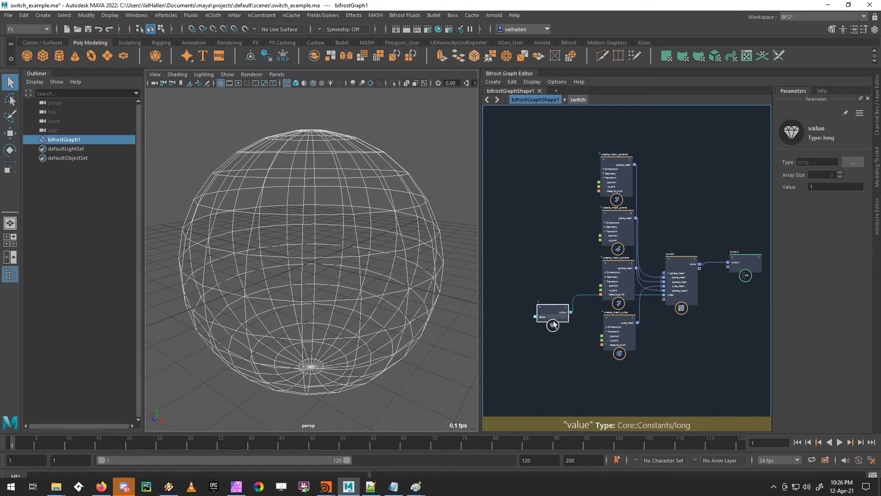
{"action": "left_click_drag", "start_coordinate": [553, 324], "coordinate": [654, 333]}
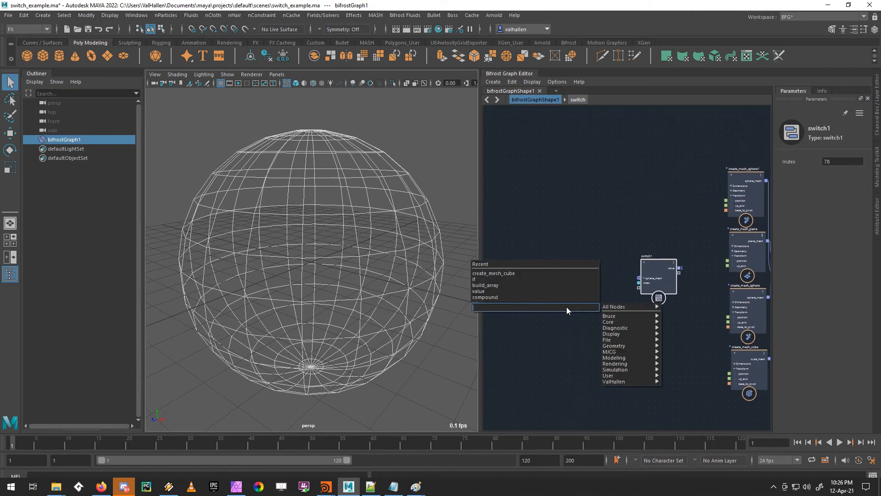
Add a value node and set its type to a three-component float3 vector.
{"action": "type", "text": "value"}
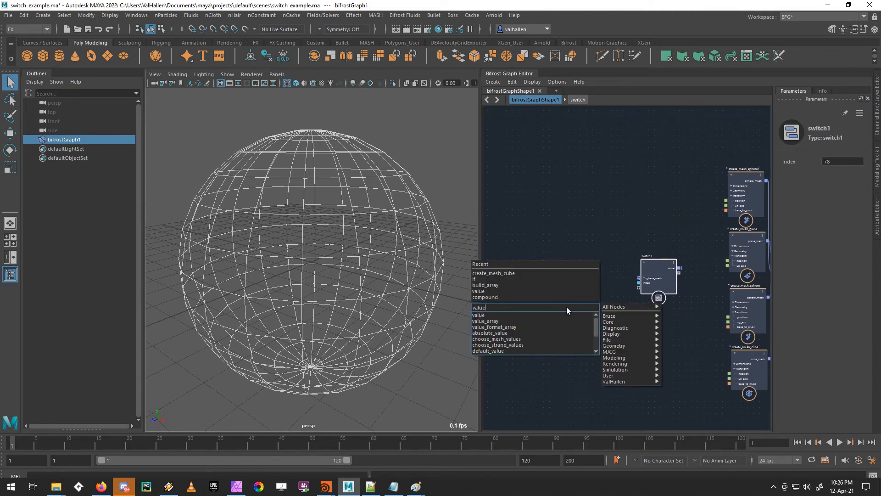
{"action": "left_click", "coordinate": [477, 314]}
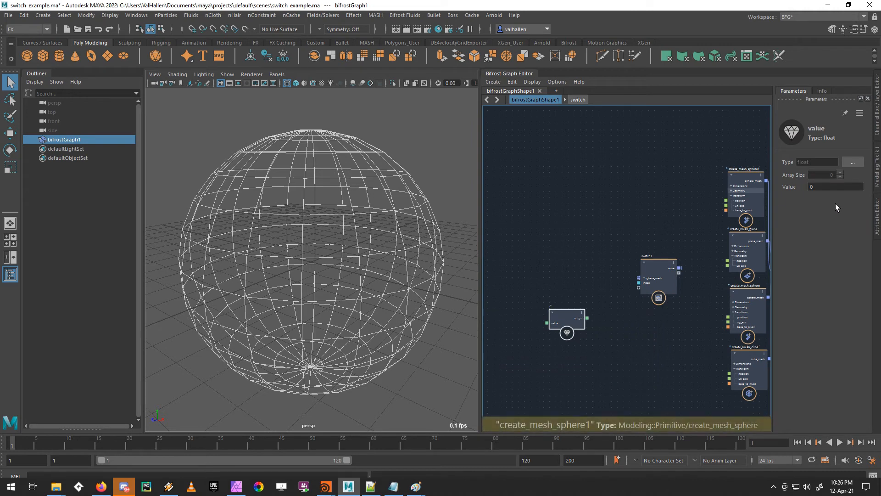
{"action": "left_click", "coordinate": [853, 161]}
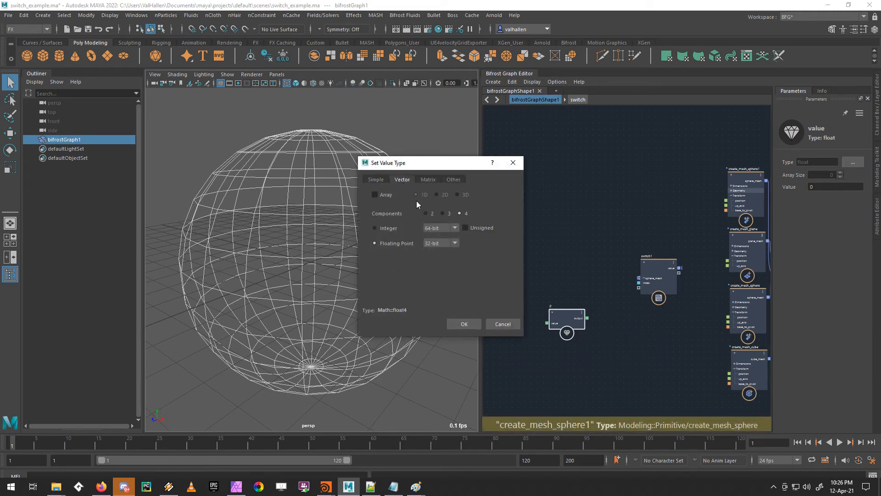
{"action": "left_click", "coordinate": [464, 323]}
{"action": "type", "text": "4"}
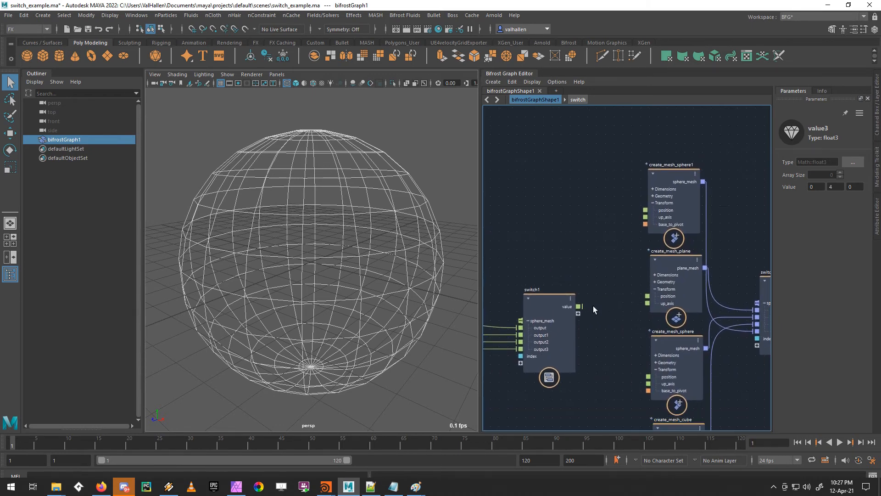
Set switch1's index to 0, 1 and 2 so the sphere jumps between preset positions.
{"action": "left_click_drag", "start_coordinate": [580, 307], "coordinate": [636, 387]}
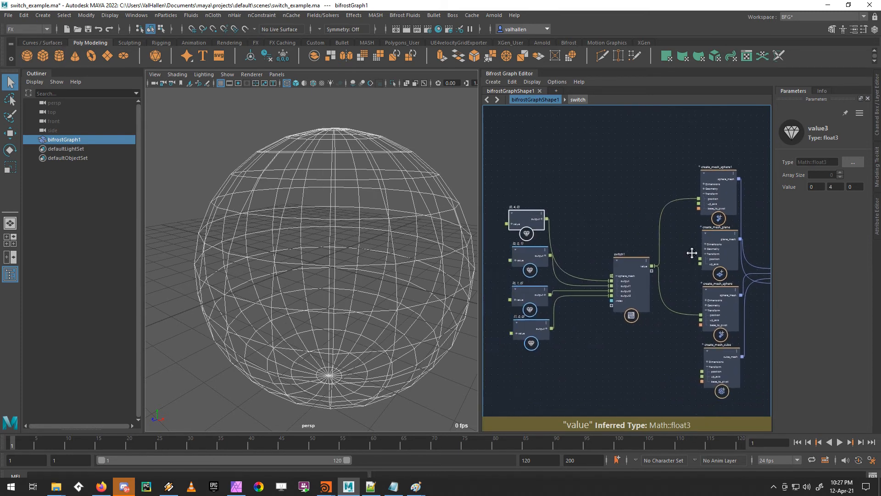
{"action": "left_click", "coordinate": [633, 280]}
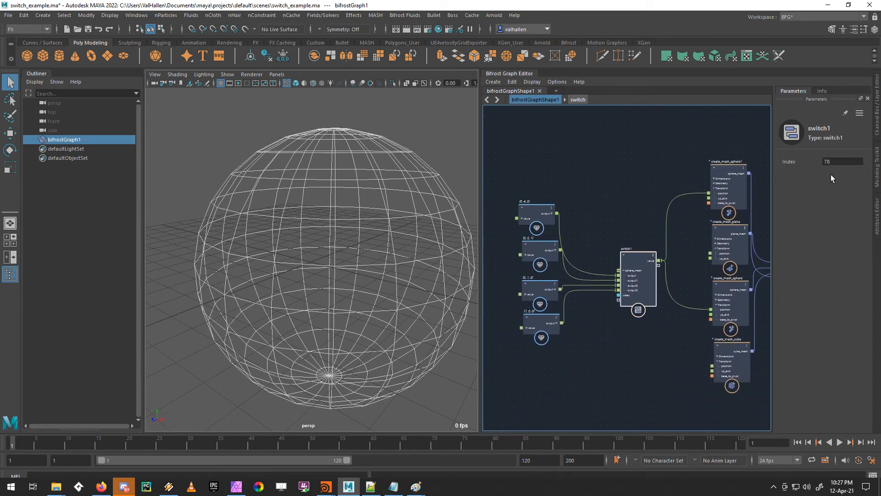
{"action": "type", "text": "0"}
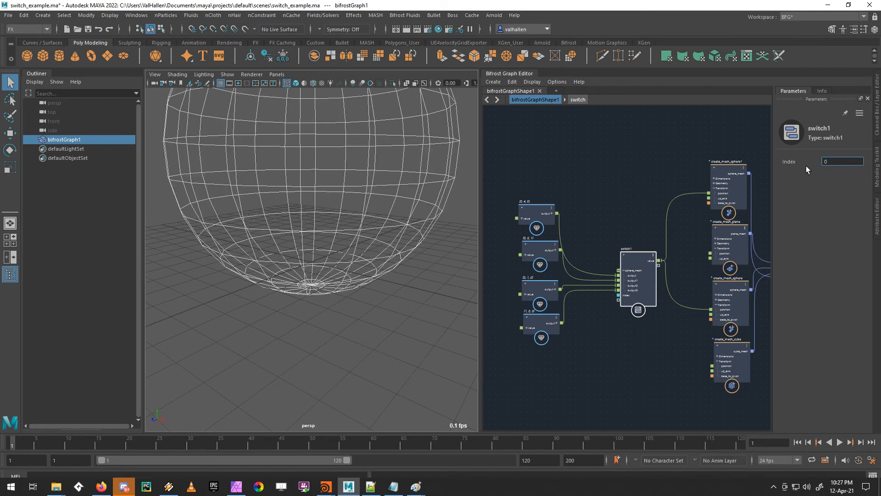
{"action": "left_click", "coordinate": [540, 215]}
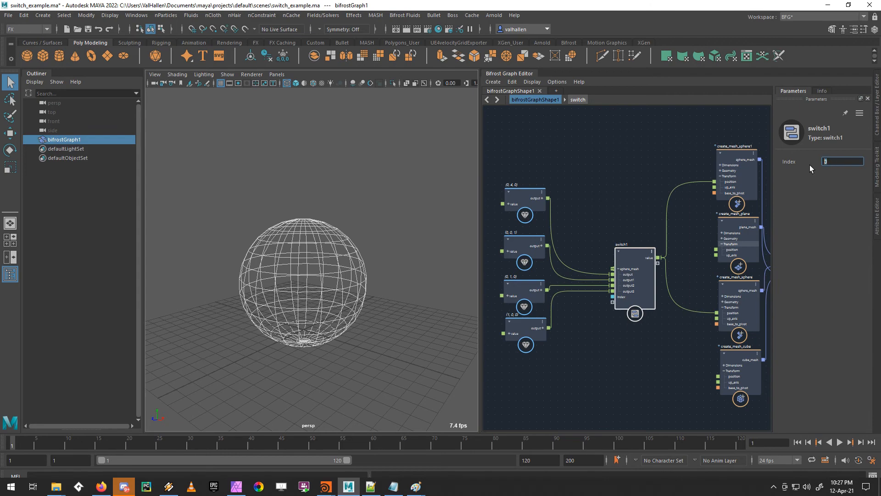
{"action": "type", "text": "1"}
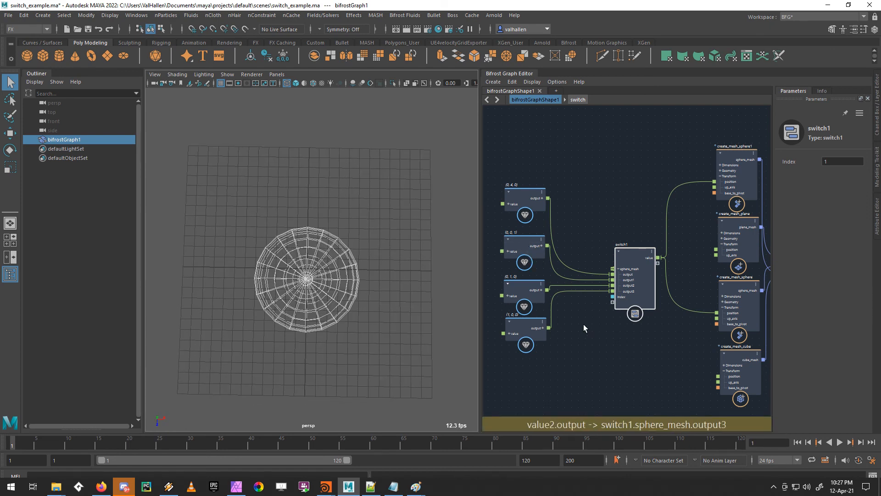
{"action": "left_click", "coordinate": [842, 161]}
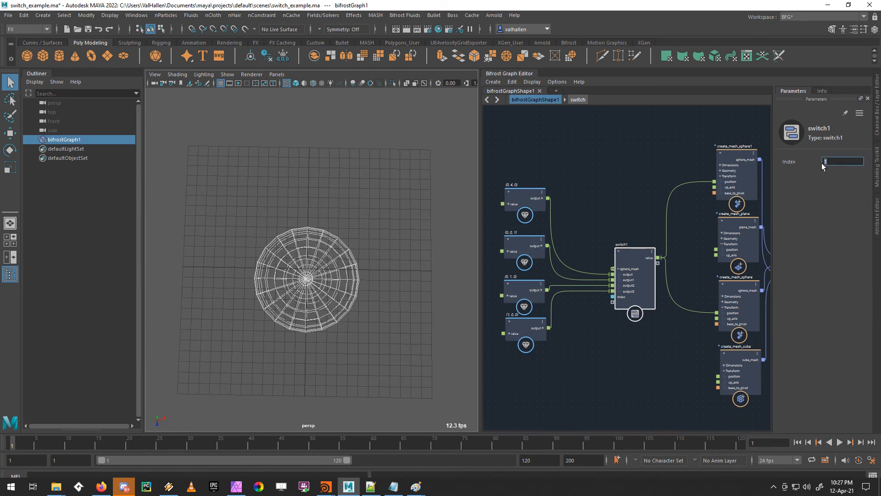
{"action": "type", "text": "2"}
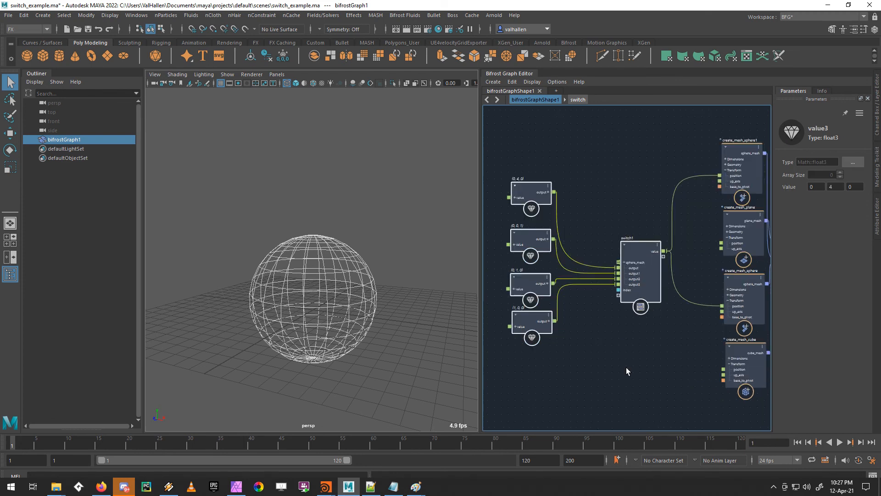
{"action": "mouse_move", "coordinate": [638, 371]}
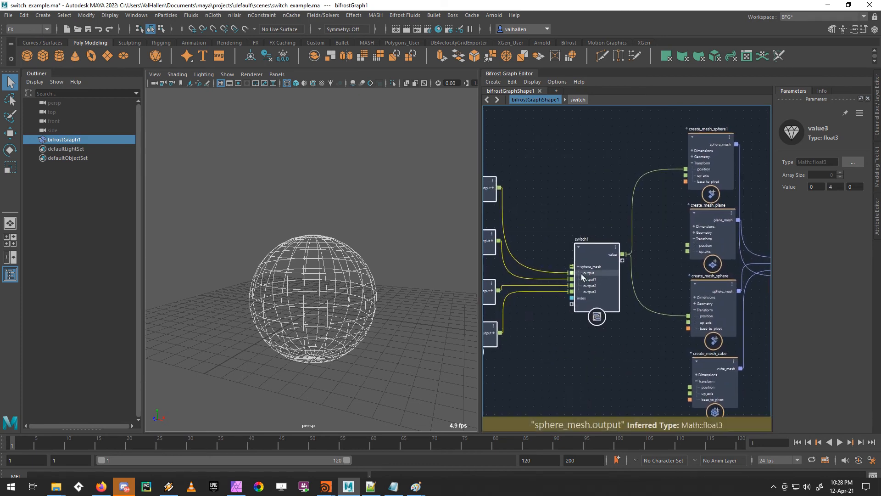
Check the sphere_mesh port options, remove the float3 test nodes and select the mesh switch.
{"action": "right_click", "coordinate": [589, 267]}
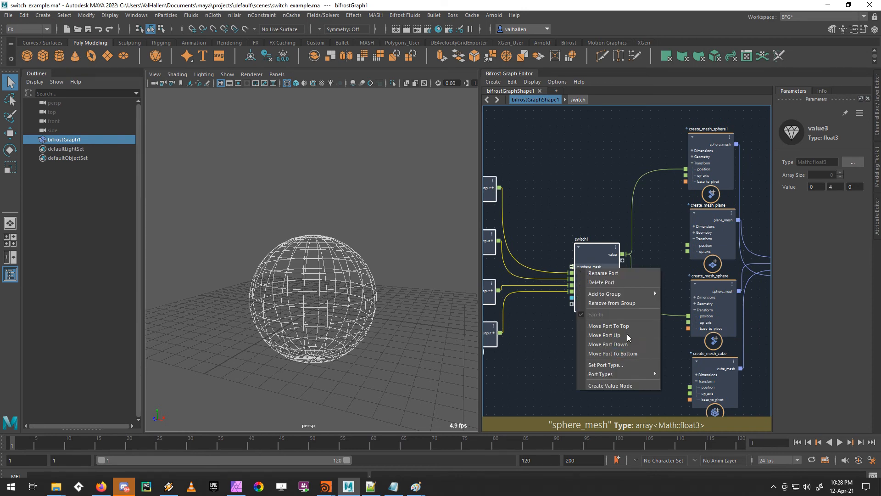
{"action": "mouse_move", "coordinate": [609, 375]}
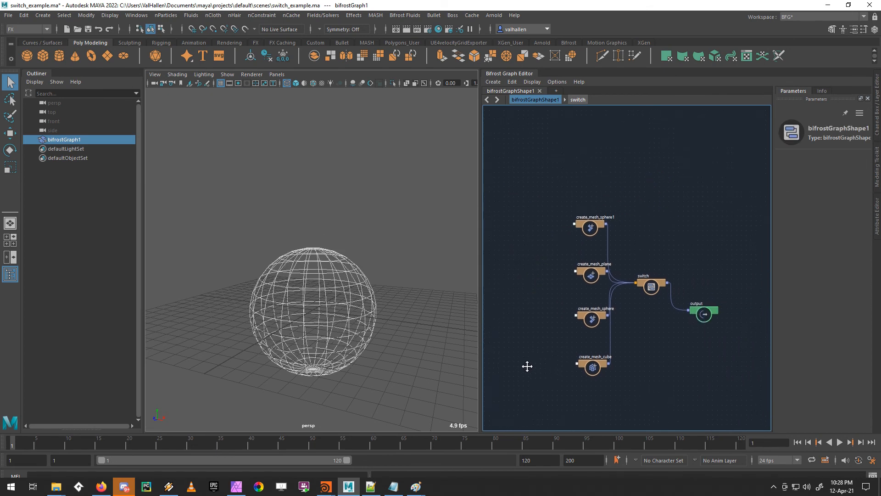
{"action": "left_click", "coordinate": [650, 286]}
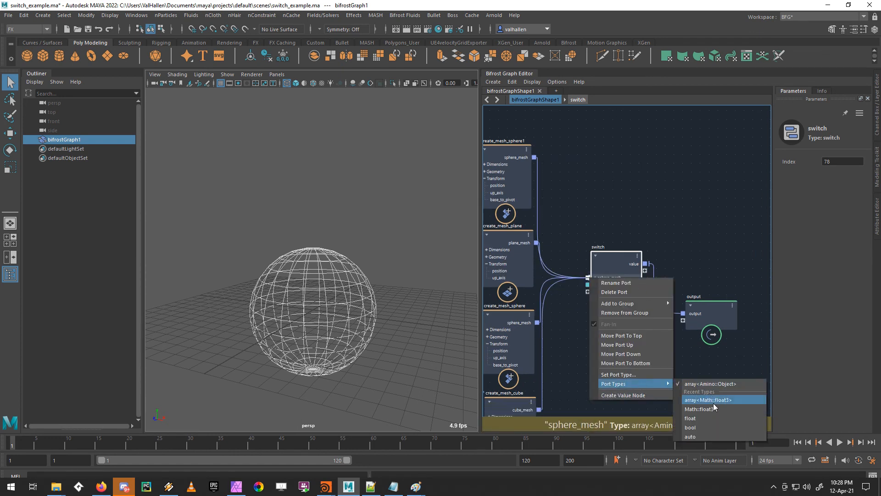
{"action": "mouse_move", "coordinate": [623, 347]}
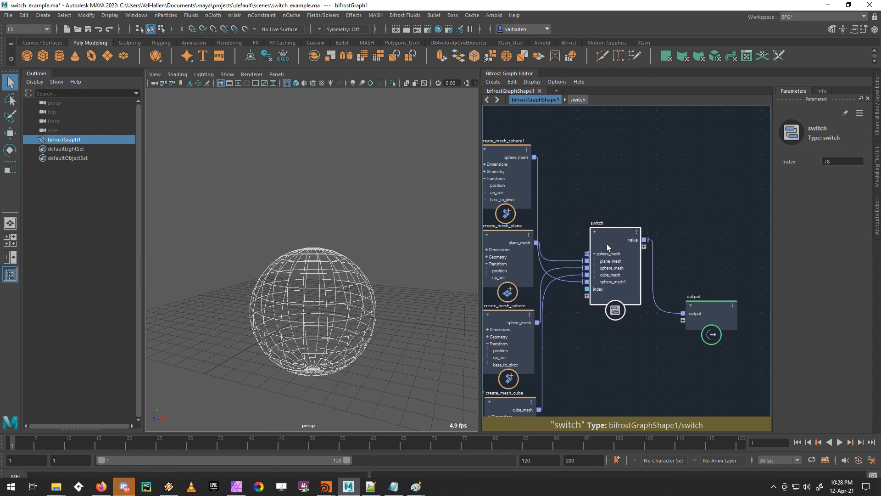
{"action": "left_click", "coordinate": [607, 253]}
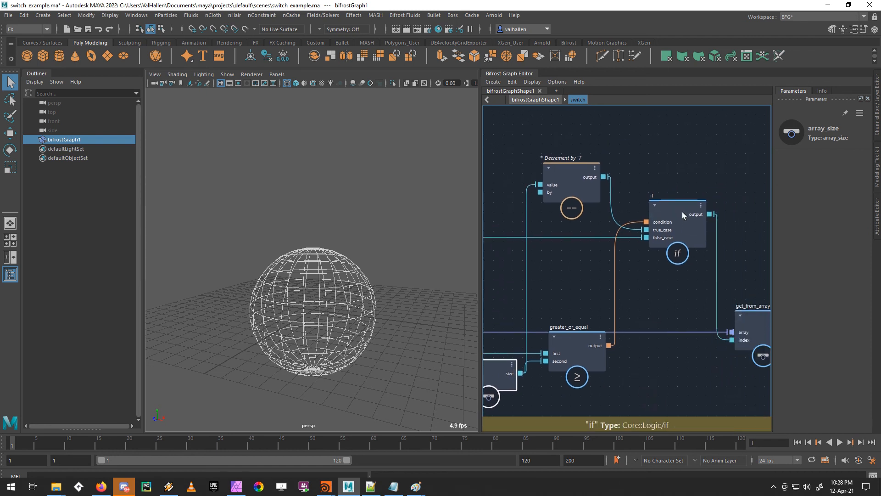
Line the if node up with greater_or_equal and get_from_array, then return to bifrostGraphShape1.
{"action": "left_click_drag", "start_coordinate": [677, 225], "coordinate": [678, 347]}
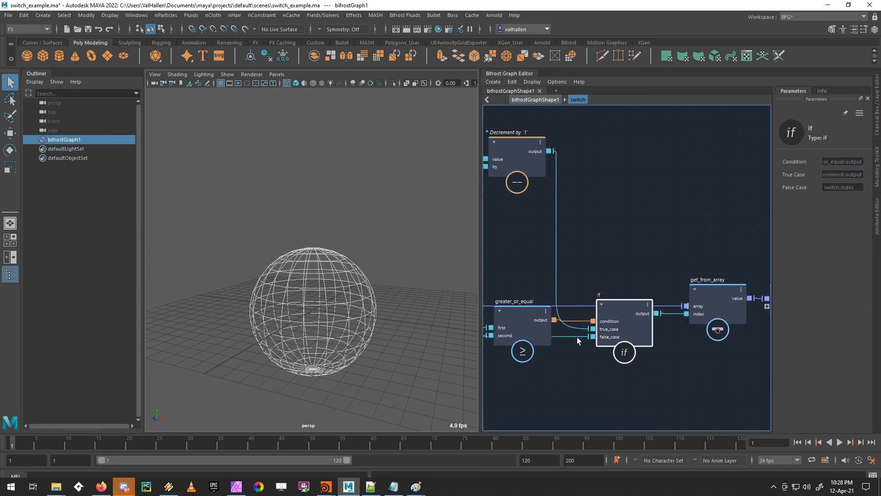
{"action": "mouse_move", "coordinate": [701, 308]}
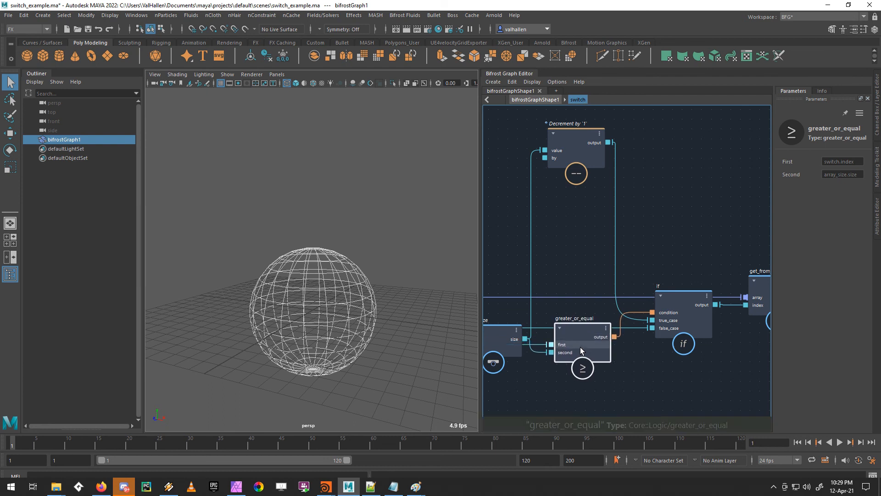
{"action": "left_click", "coordinate": [683, 313]}
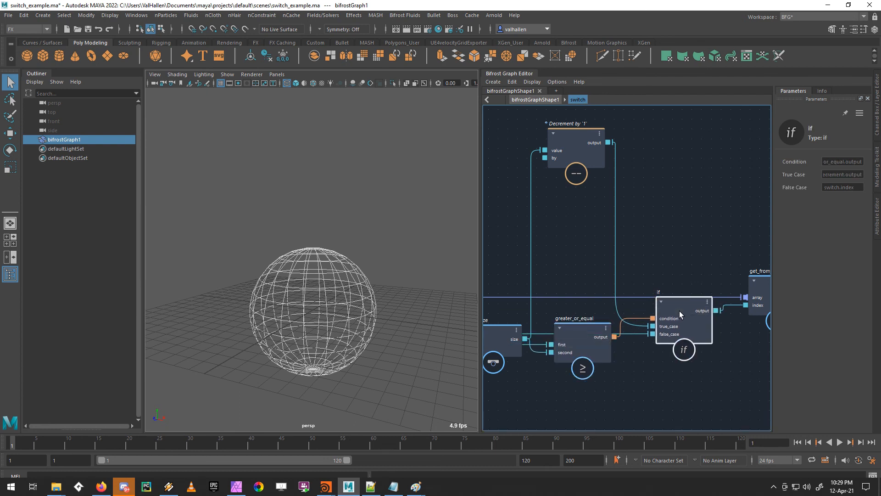
{"action": "mouse_move", "coordinate": [527, 338]}
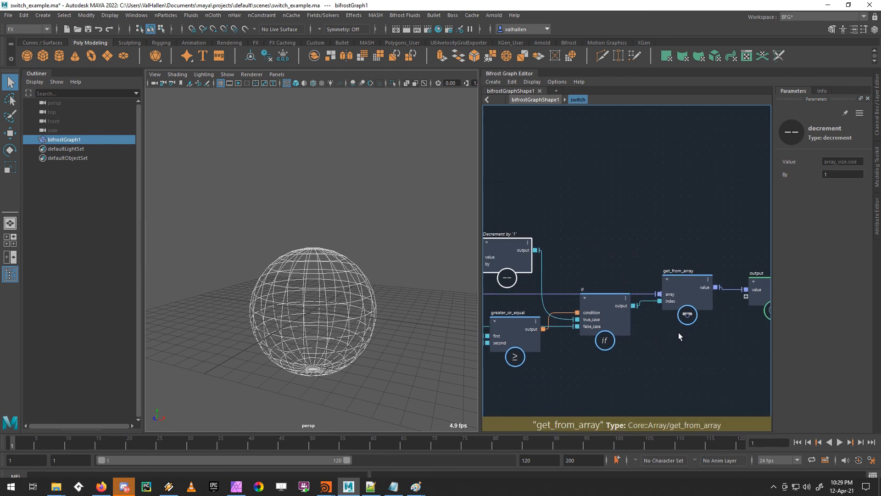
{"action": "left_click", "coordinate": [486, 100]}
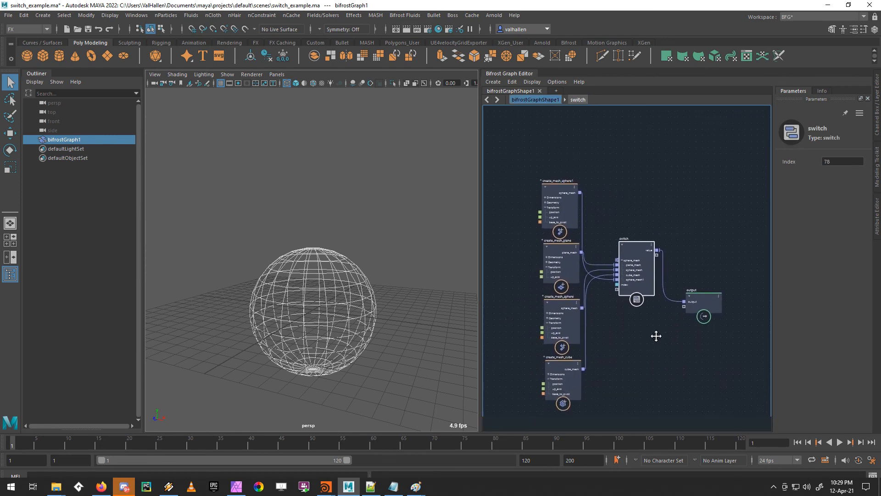